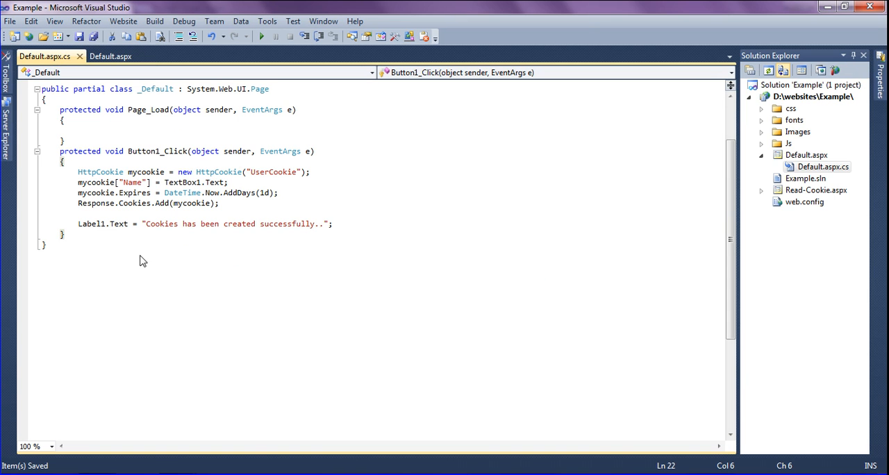
pyautogui.moveTo(133, 195)
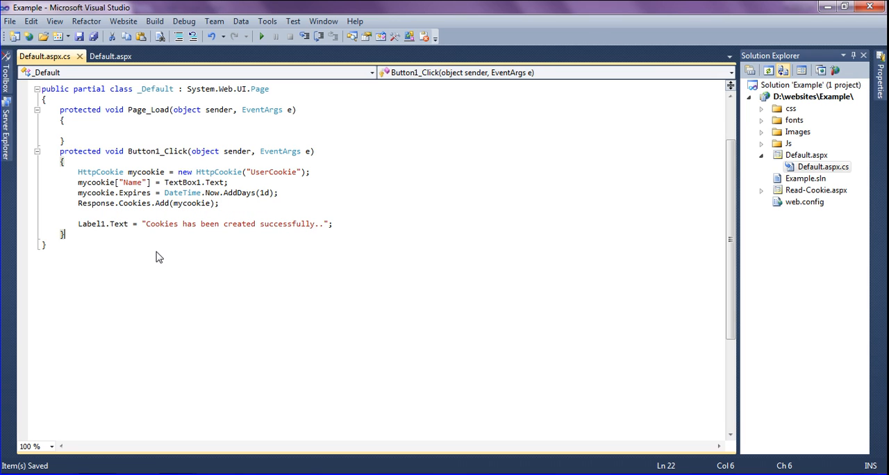
pyautogui.moveTo(265, 187)
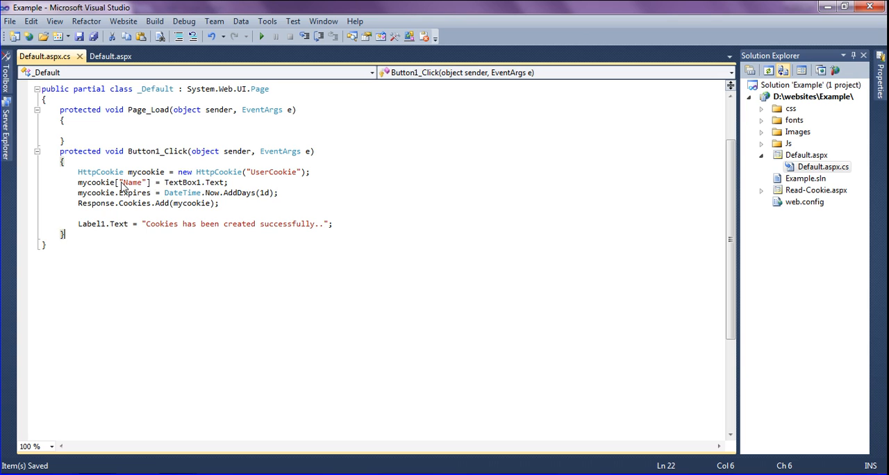
pyautogui.moveTo(127, 192)
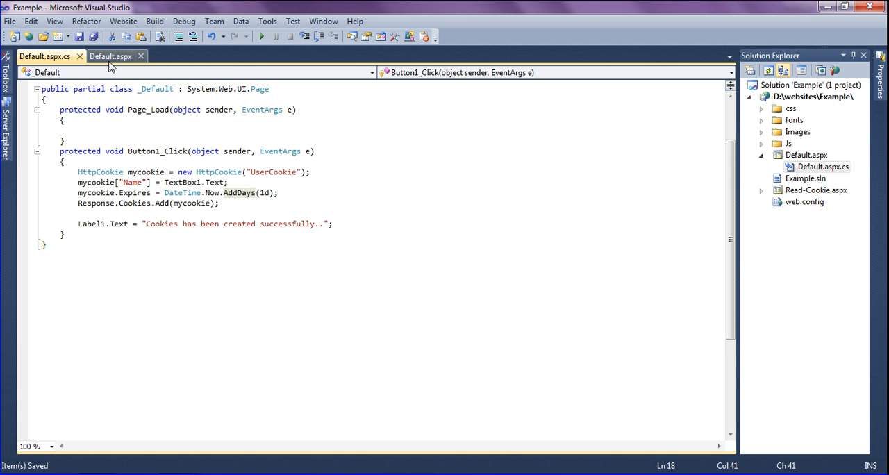
# - Relabel Button2 in Default.aspx 'Read Cookie' and remove its onclick attribute
pyautogui.click(112, 57)
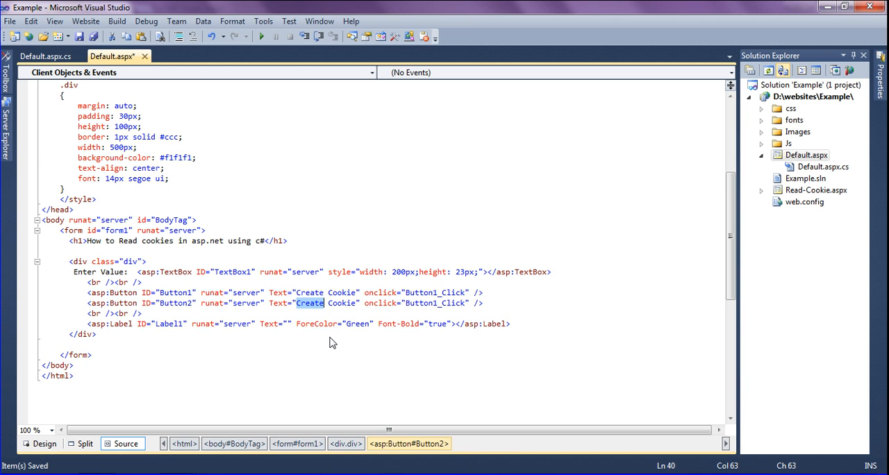
pyautogui.write('Read')
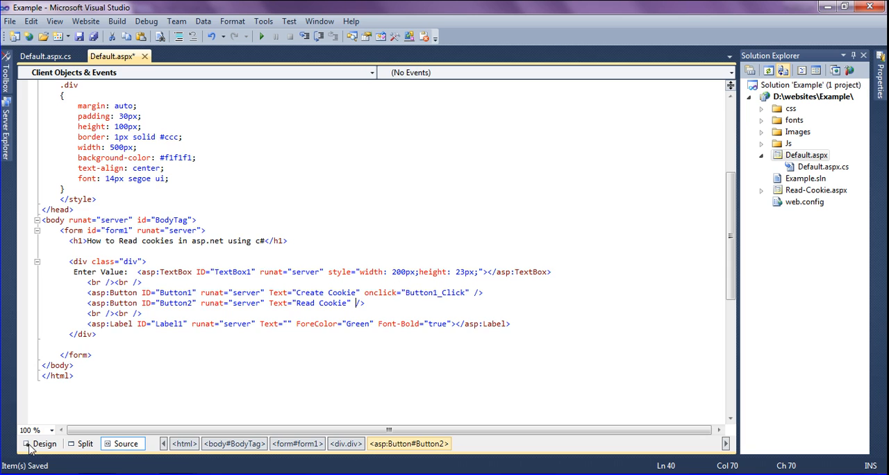
# - Generate an empty Button2_Click handler from the Read Cookie button in Design view
pyautogui.click(43, 443)
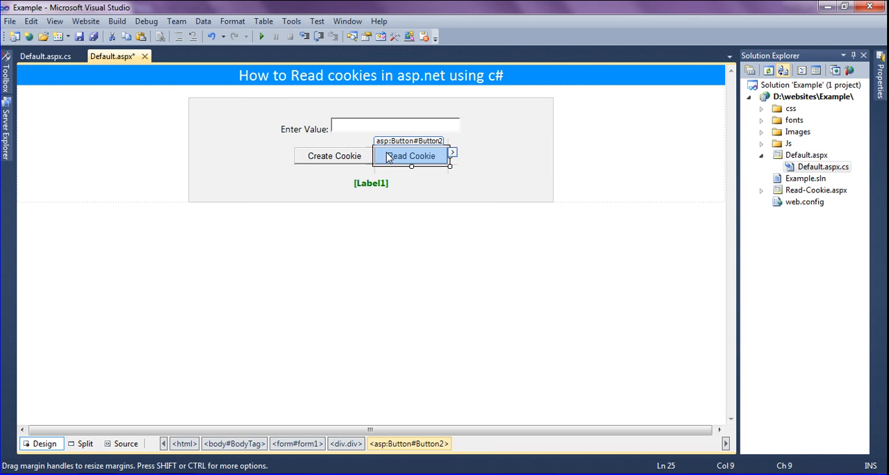
pyautogui.doubleClick(411, 155)
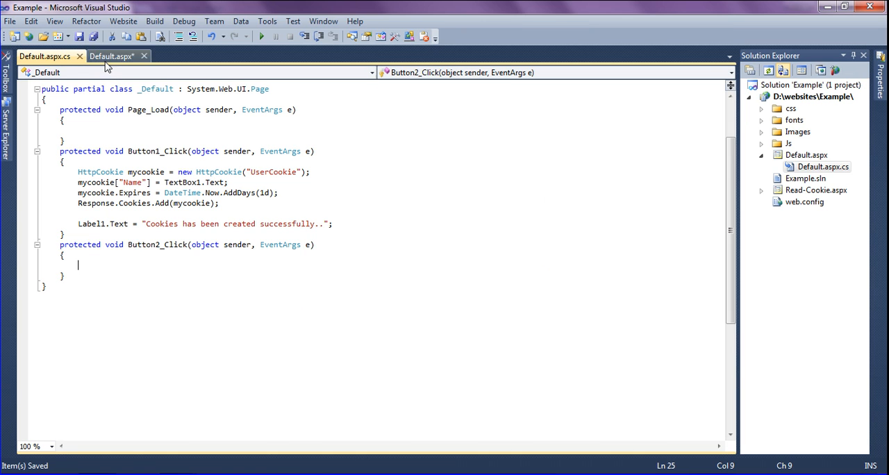
pyautogui.click(104, 59)
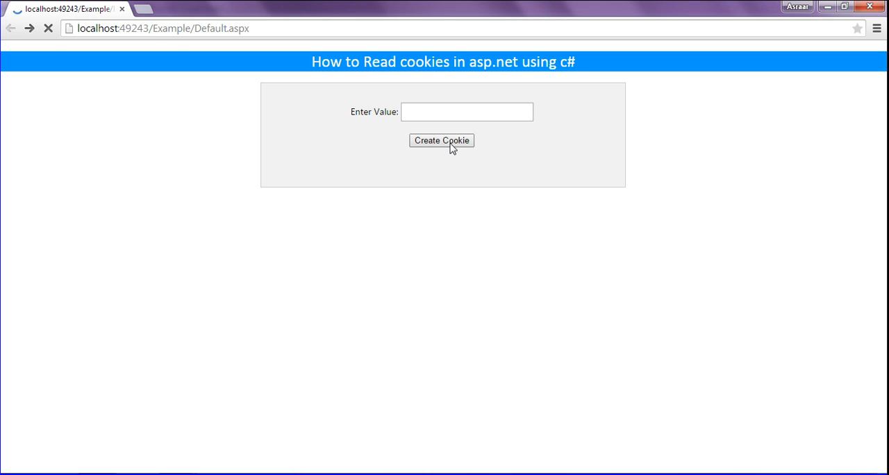
# - View the running Default page in Chrome, now with Create Cookie and Read Cookie buttons
pyautogui.click(441, 140)
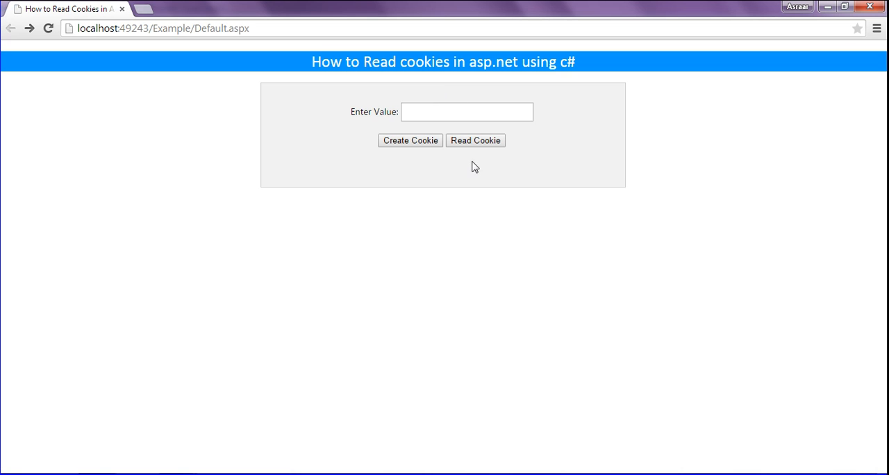
pyautogui.moveTo(447, 152)
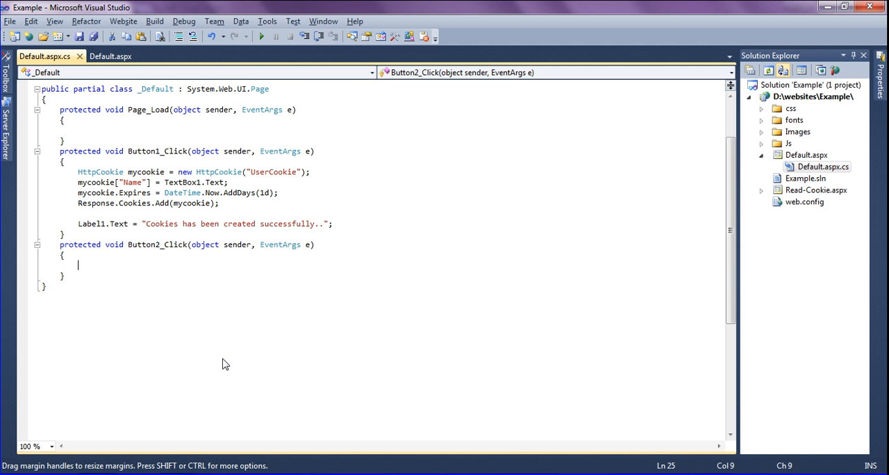
# - Write Response.Redirect("Read-Cookie.aspx"); in Button2_Click and save the code-behind
pyautogui.write('Response.Redirect')
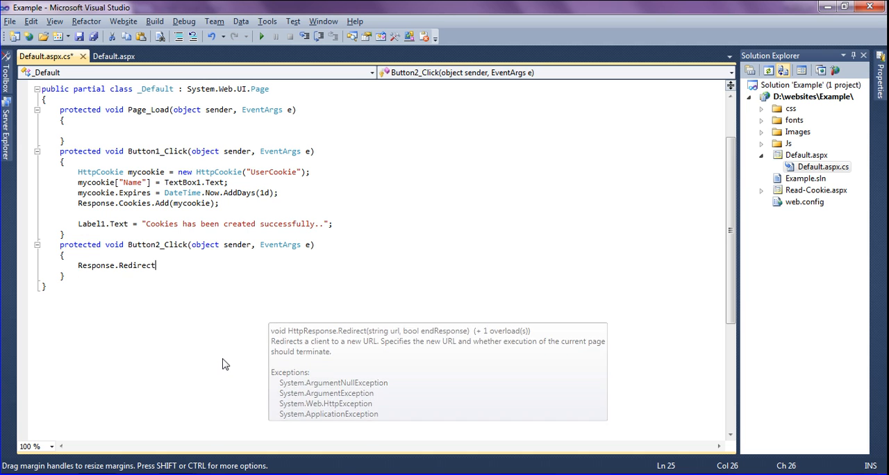
pyautogui.write('();')
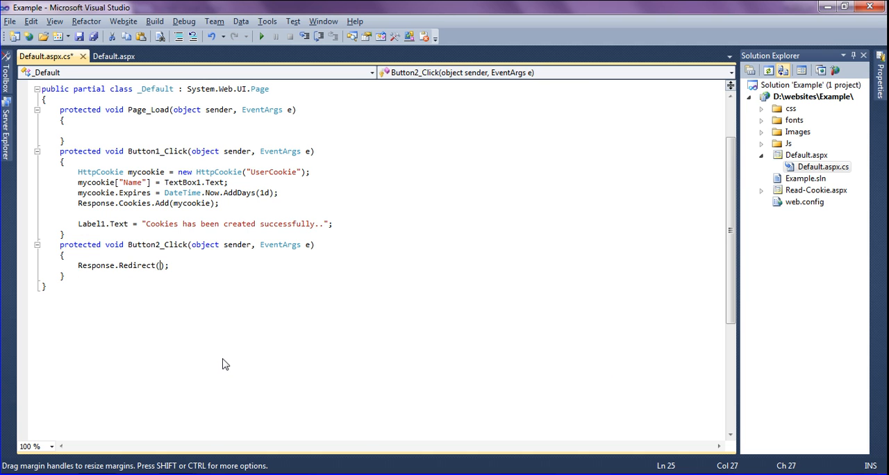
pyautogui.write('ReadOnlyCollection-')
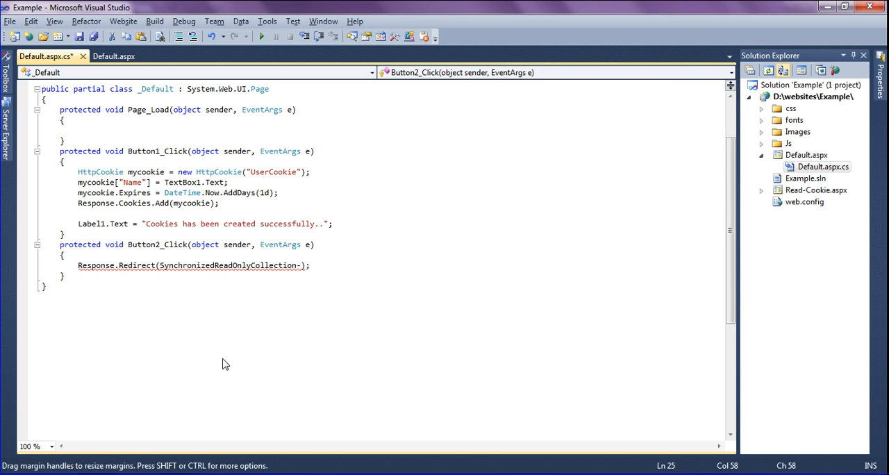
pyautogui.write('Read-C);')
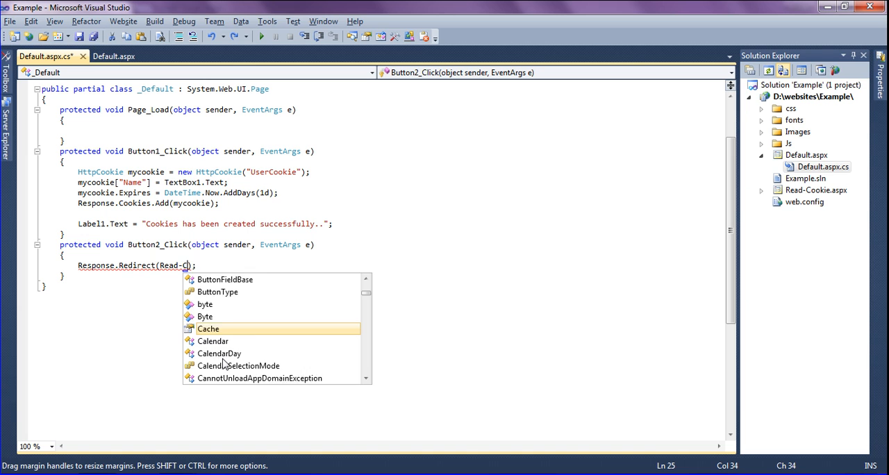
pyautogui.write('o')
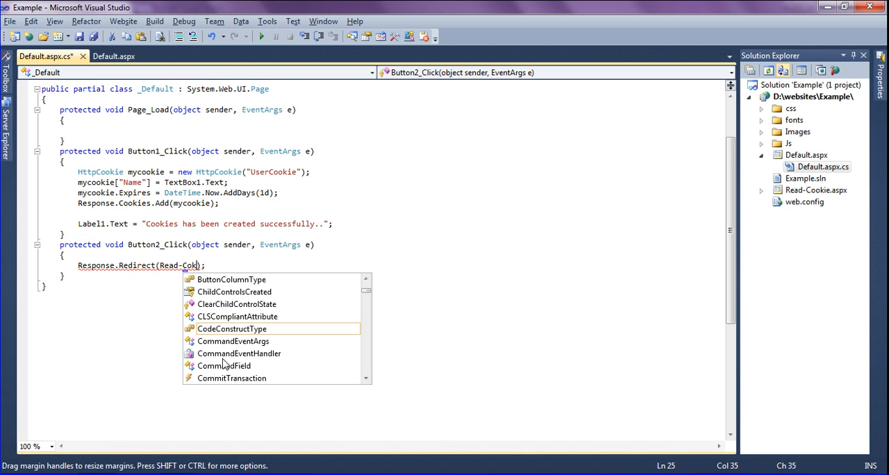
pyautogui.press('BackSpace')
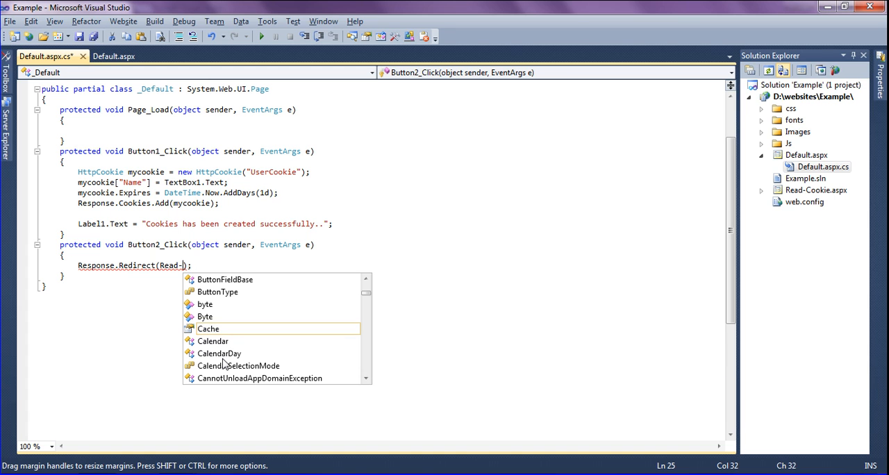
pyautogui.write('Cookie')
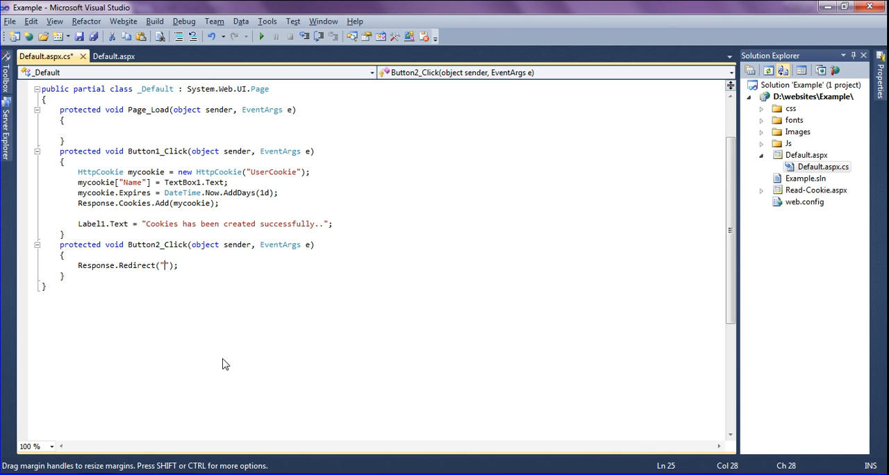
pyautogui.write('Read-')
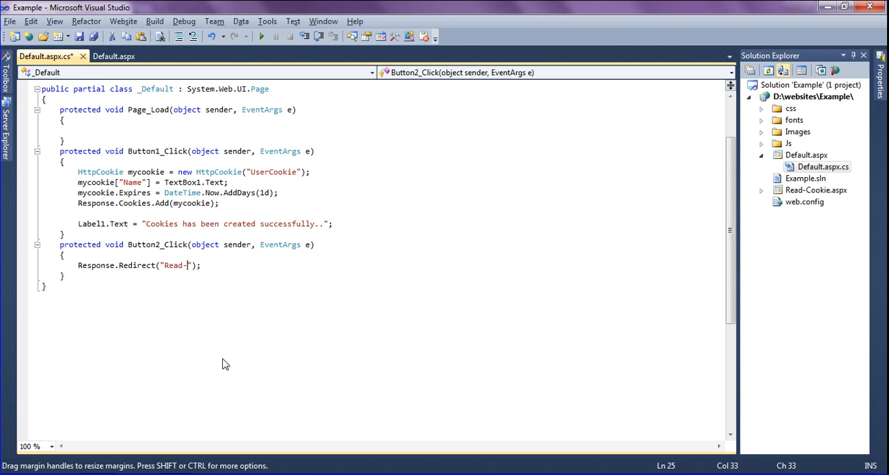
pyautogui.write('Cookie.asp')
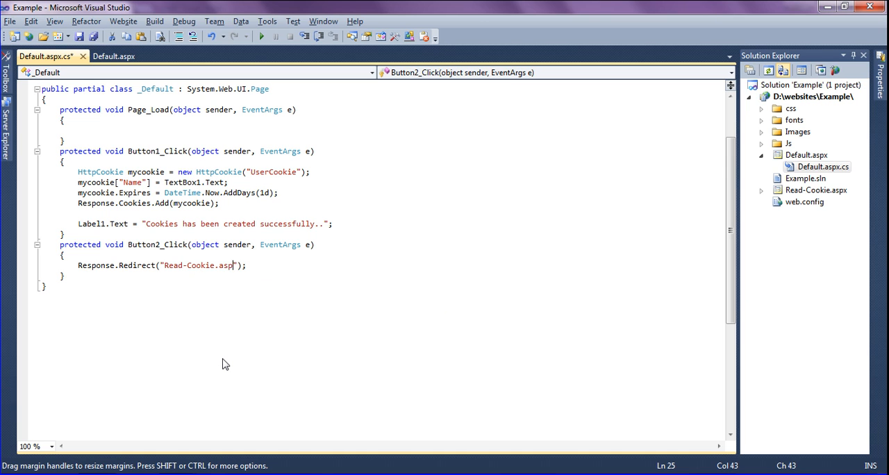
pyautogui.write('x')
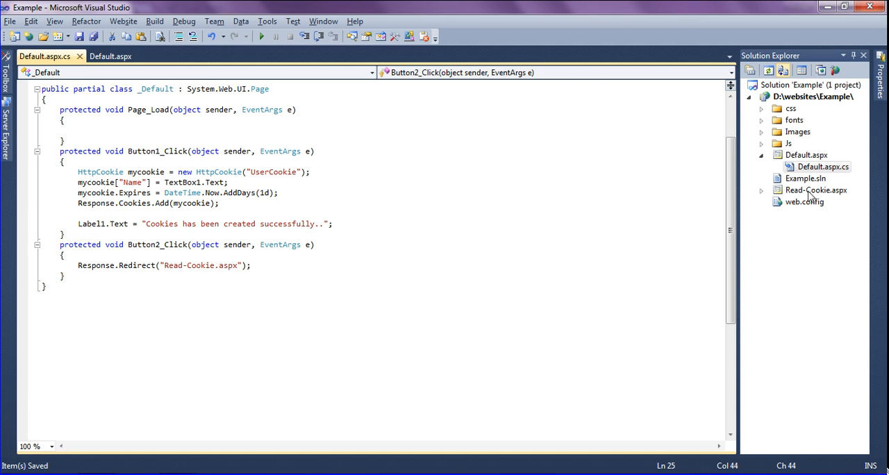
# - Open Read-Cookie.aspx.cs and add if (Request.Cookies["UserCookie"] != null) in Page_Load
pyautogui.click(757, 190)
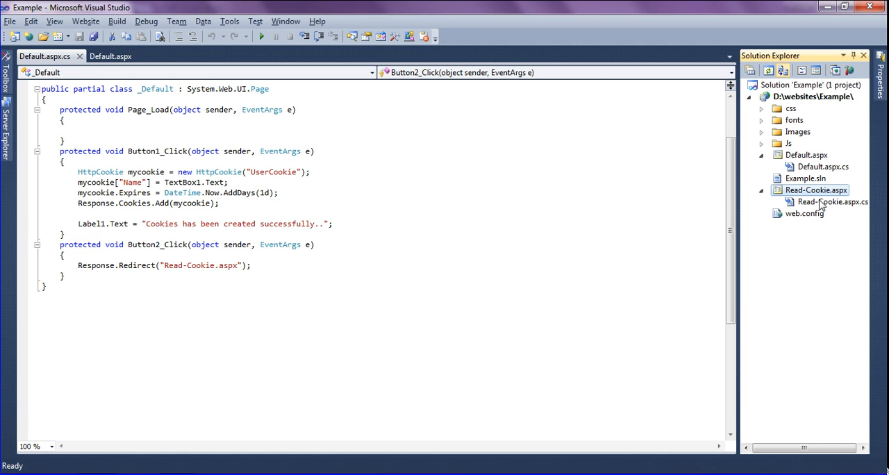
pyautogui.doubleClick(827, 202)
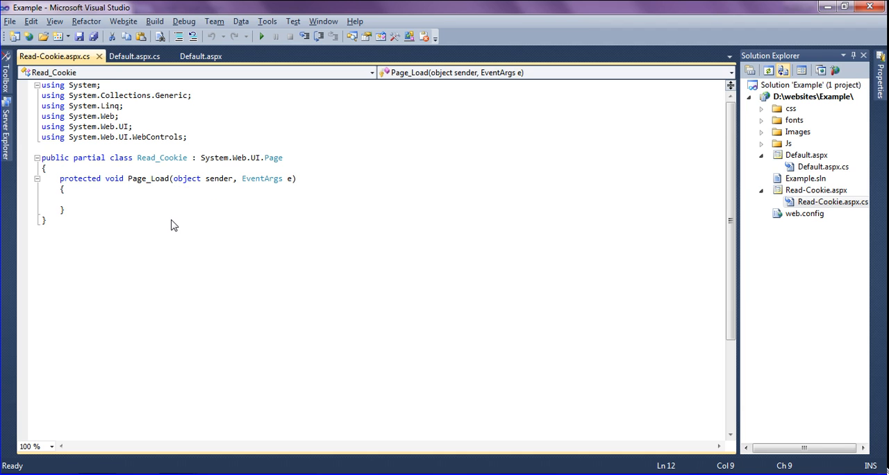
pyautogui.write('if')
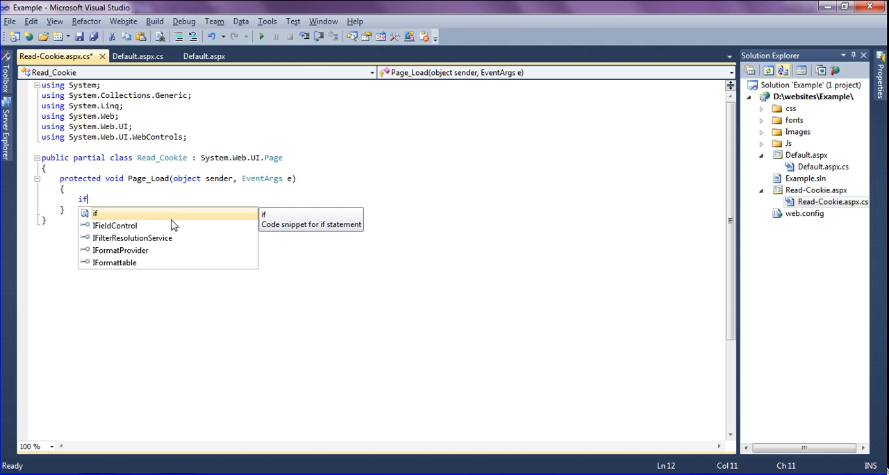
pyautogui.write('(')
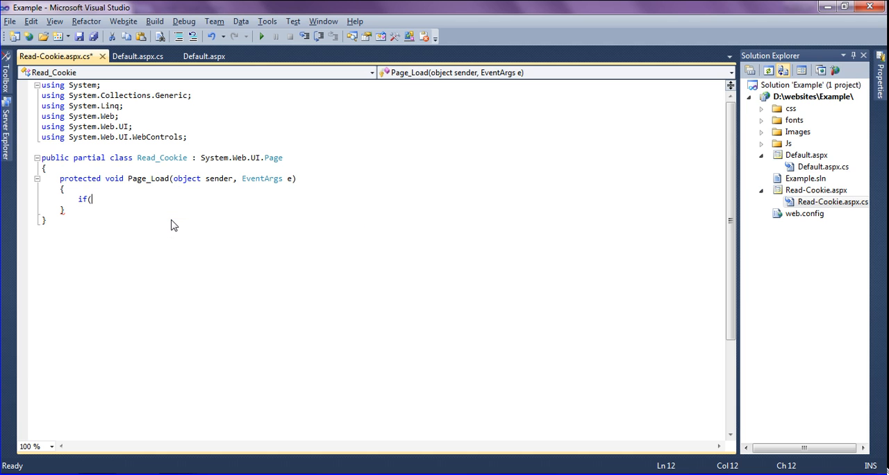
pyautogui.write('R')
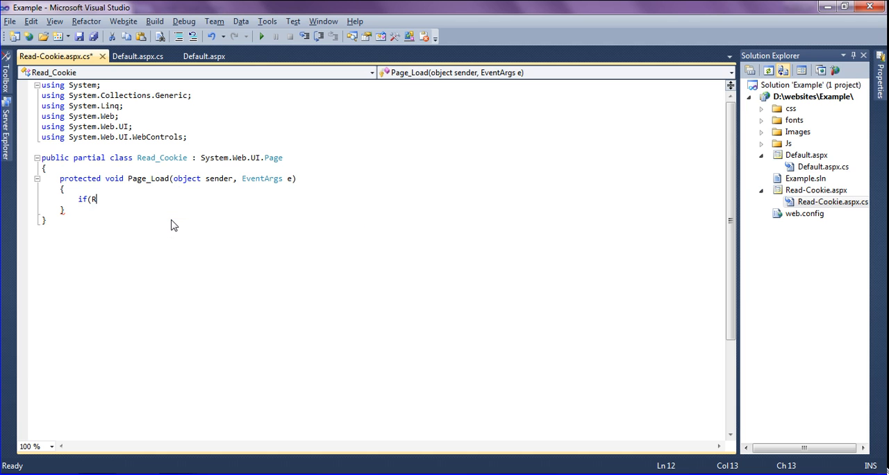
pyautogui.write('equest.c')
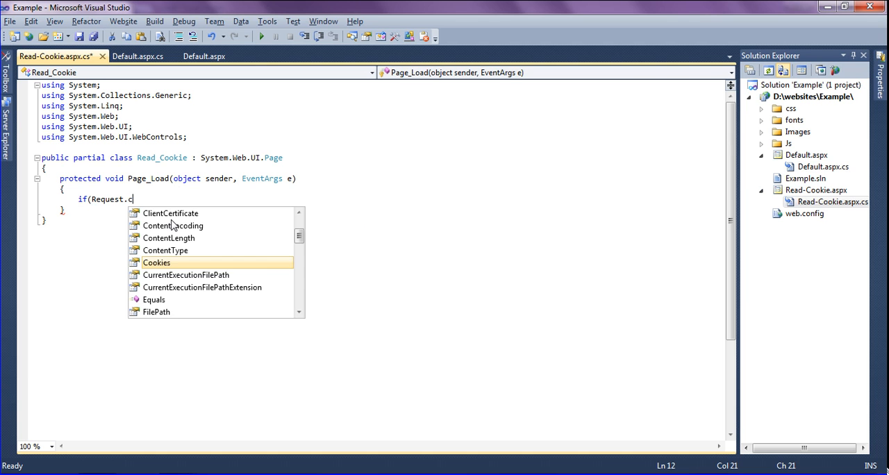
pyautogui.write('ookies[')
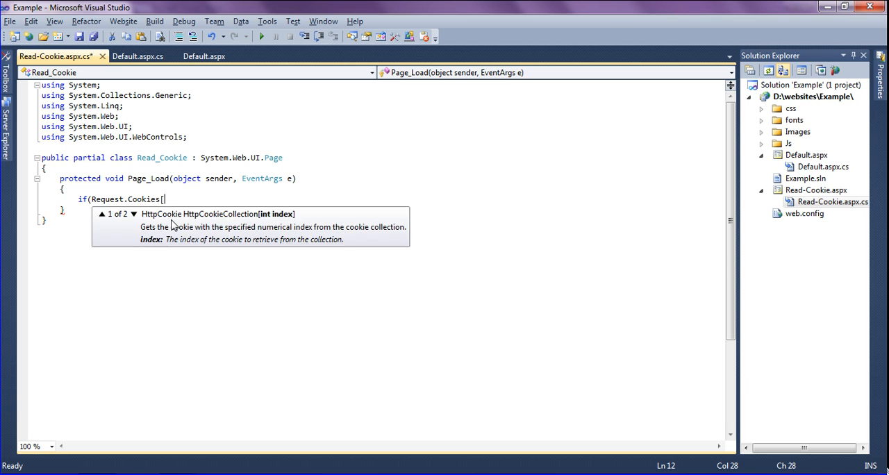
pyautogui.write(':')
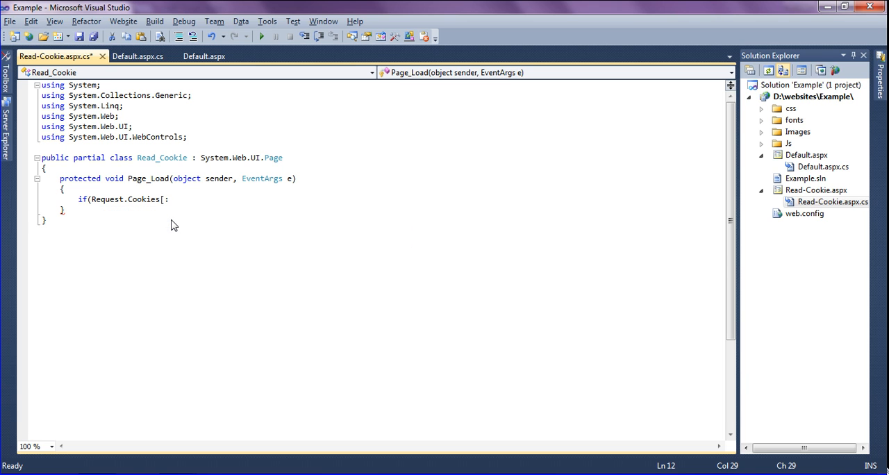
pyautogui.write('"UserCookie')
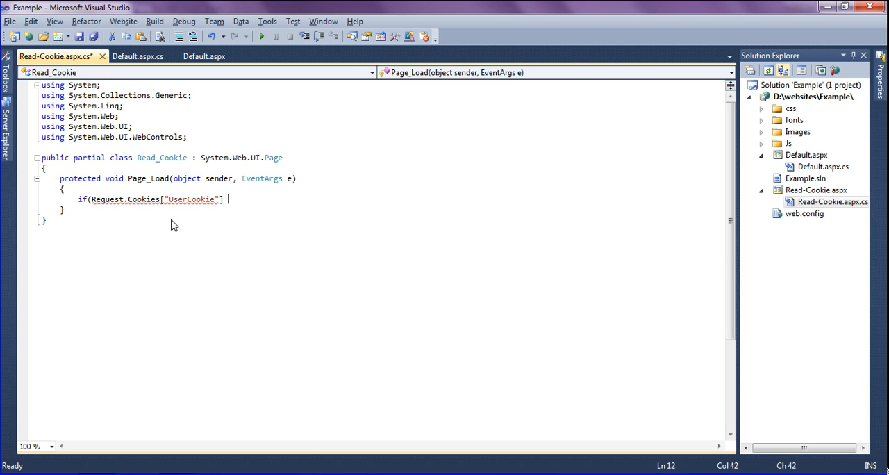
pyautogui.write('!=')
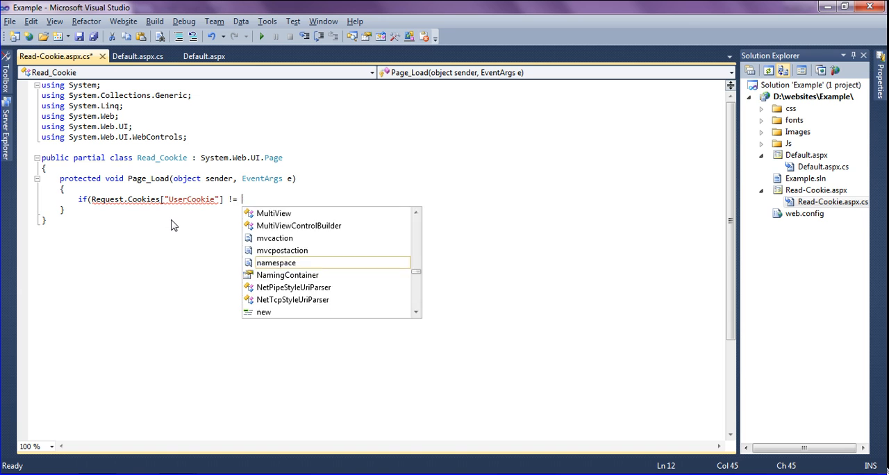
pyautogui.write('null')
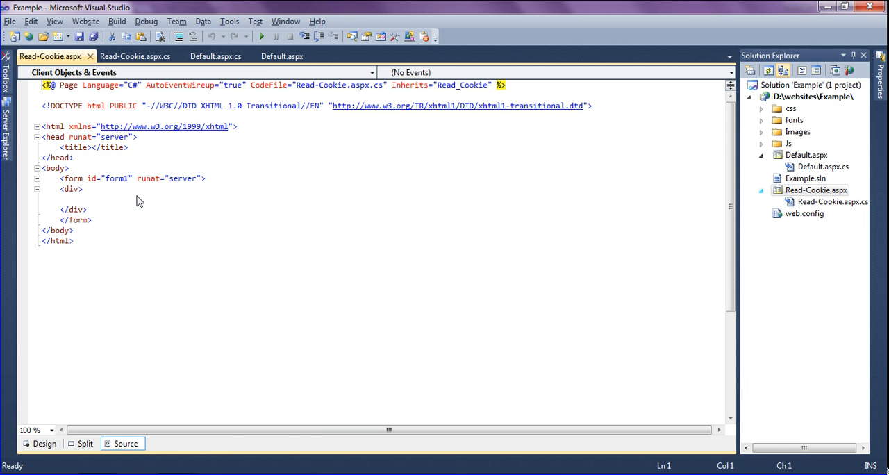
# - Add a green, bold Label1 to the Read-Cookie page markup, copied from Default page
pyautogui.click(289, 56)
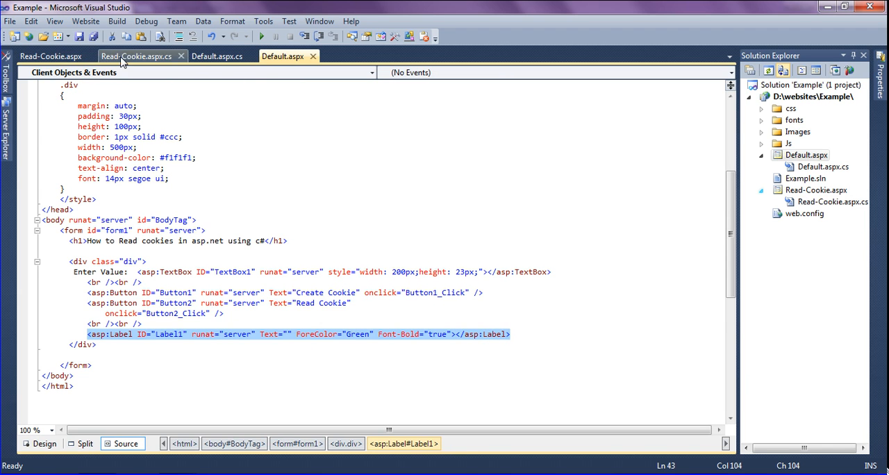
pyautogui.click(50, 56)
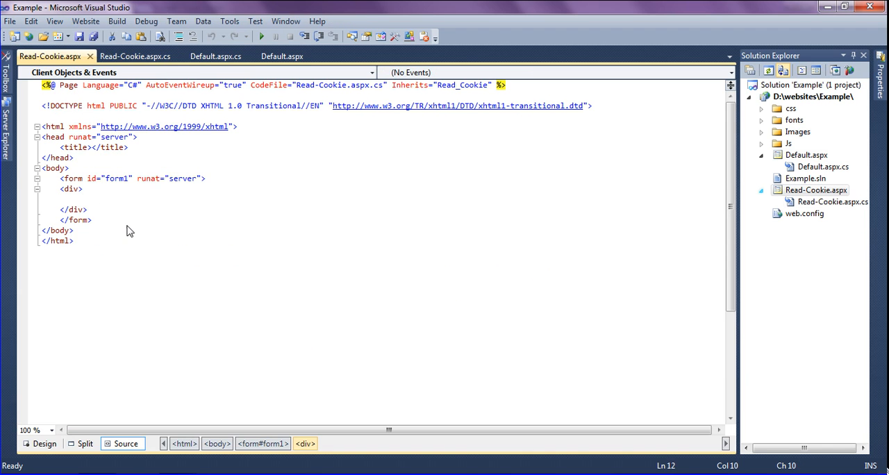
pyautogui.write('<asp:Label ID="Label1" runat="server" Text="" ForeColor="Green" Font-Bold="true"></asp:Label>')
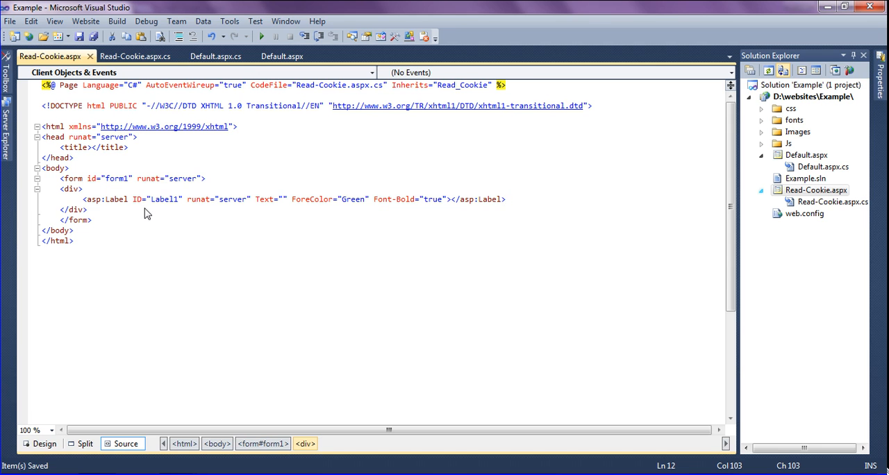
pyautogui.click(144, 55)
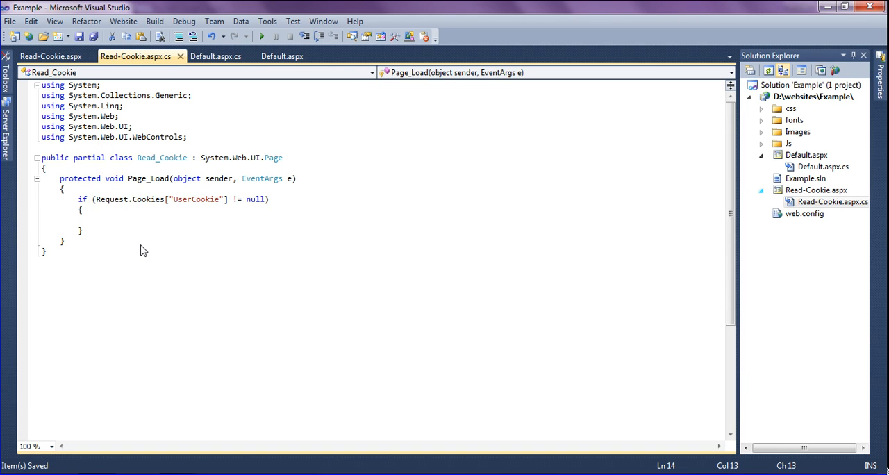
# - Start setting Label1.Text to 'Your cookie name is <i>' plus Request.Cookies["UserCookie"]
pyautogui.write('Label1.')
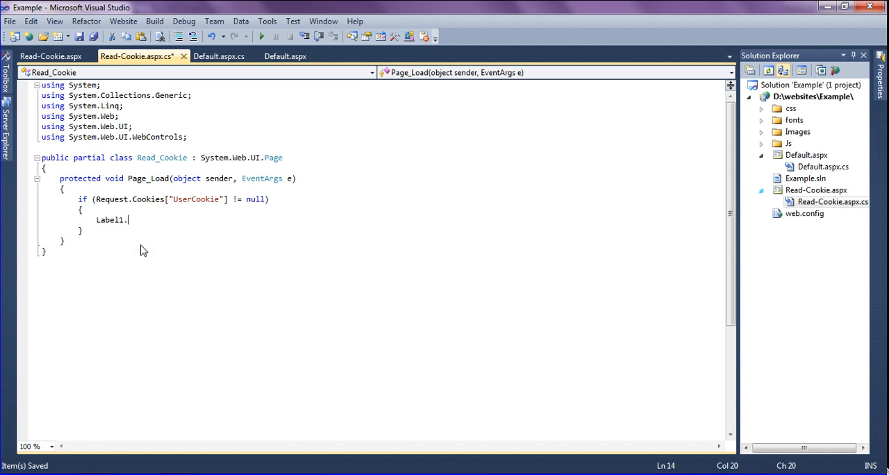
pyautogui.write('Text = "";')
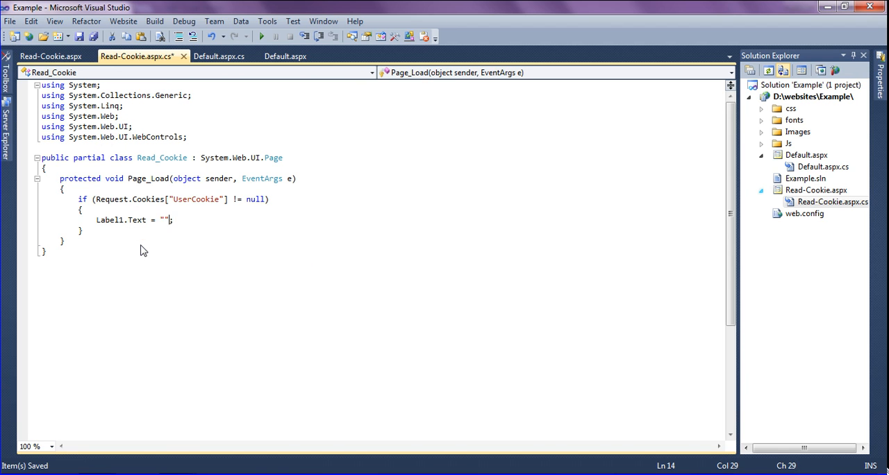
pyautogui.write('Youc')
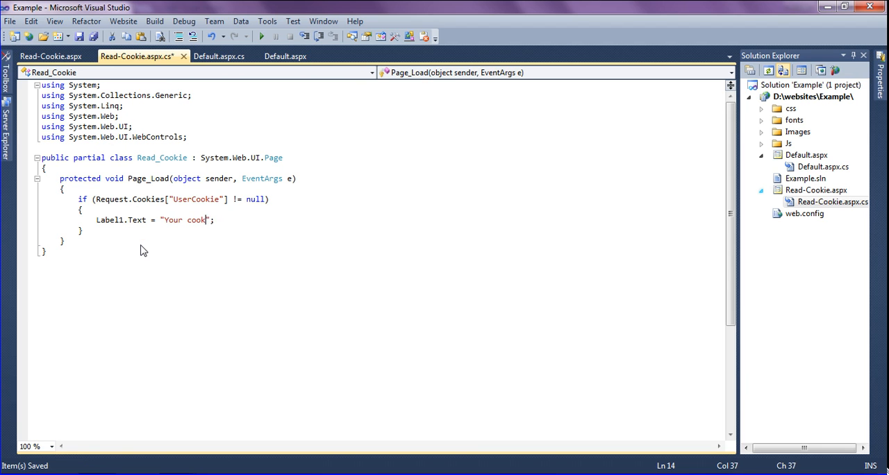
pyautogui.write('ie n')
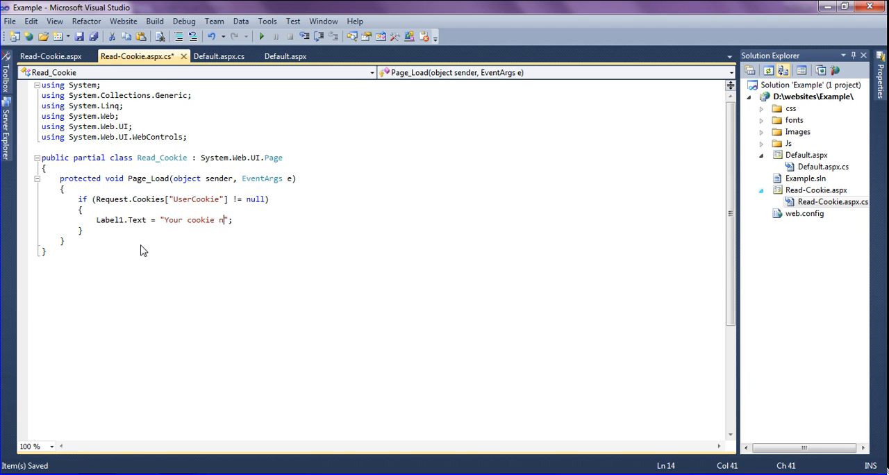
pyautogui.write('ame is')
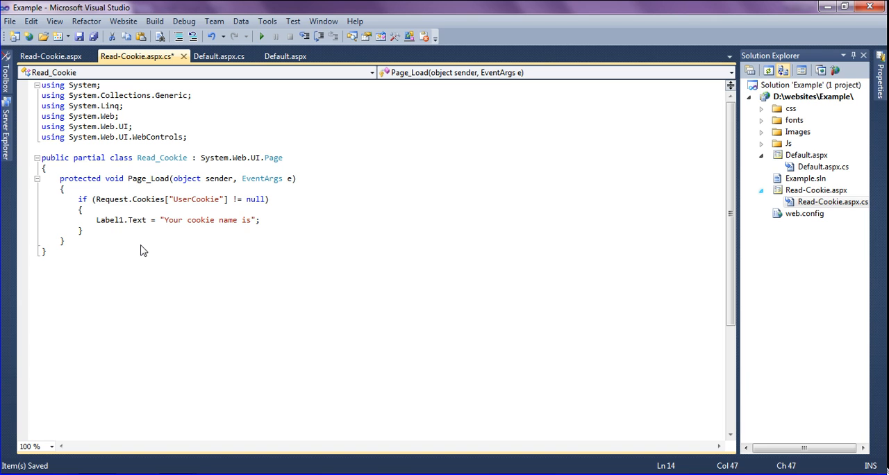
pyautogui.write('<i')
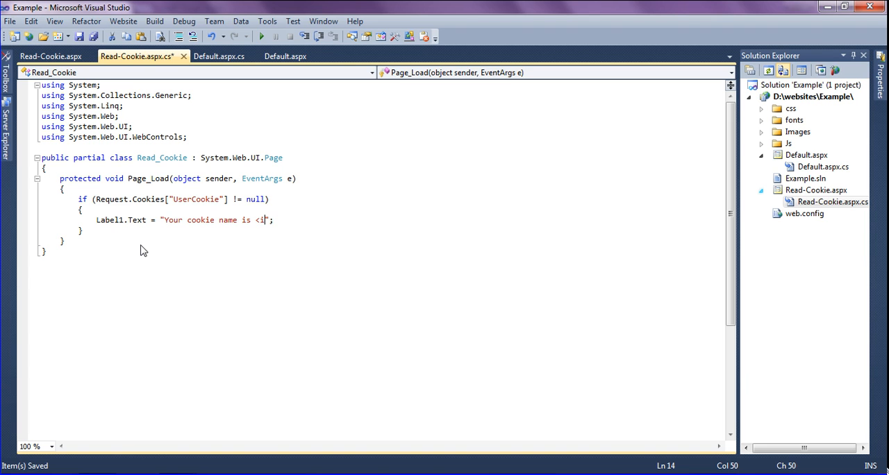
pyautogui.write('>\'"')
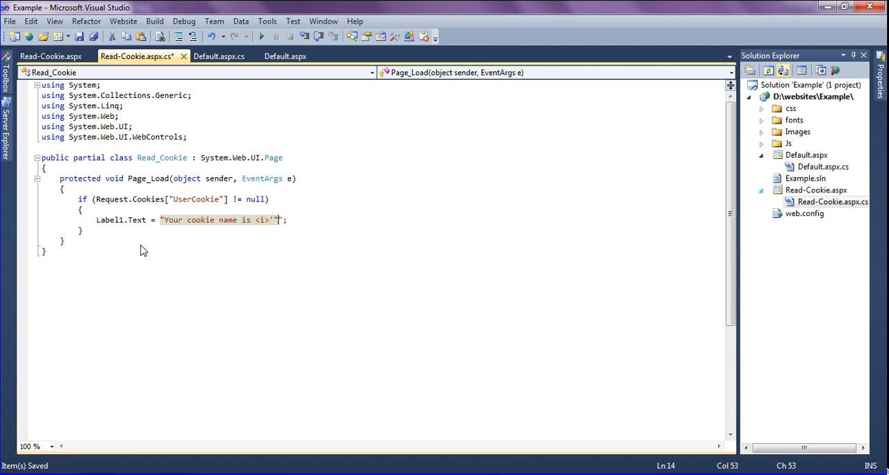
pyautogui.write('+')
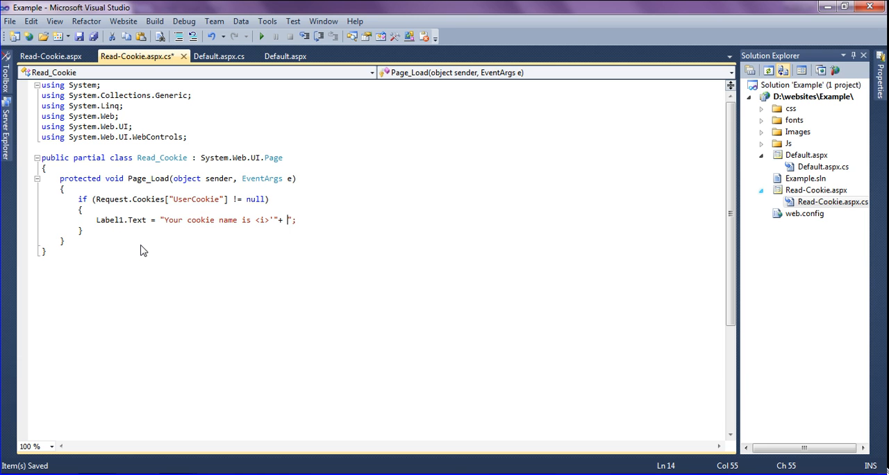
pyautogui.write('Request.c')
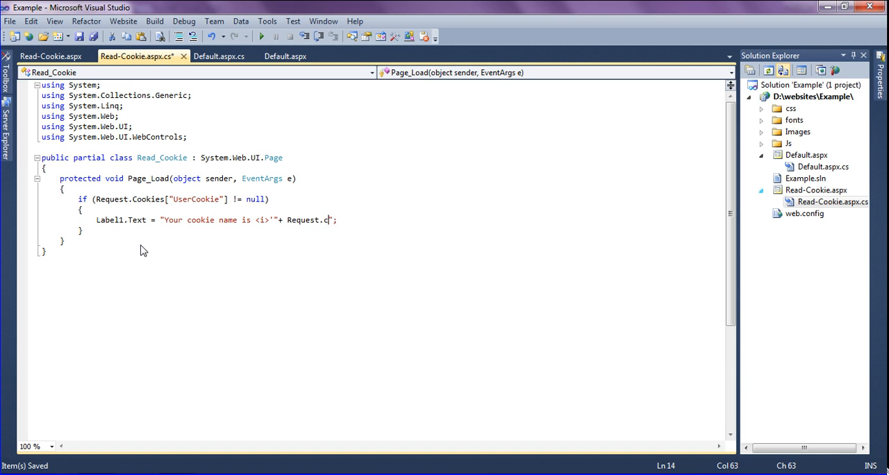
pyautogui.write('ookies["U')
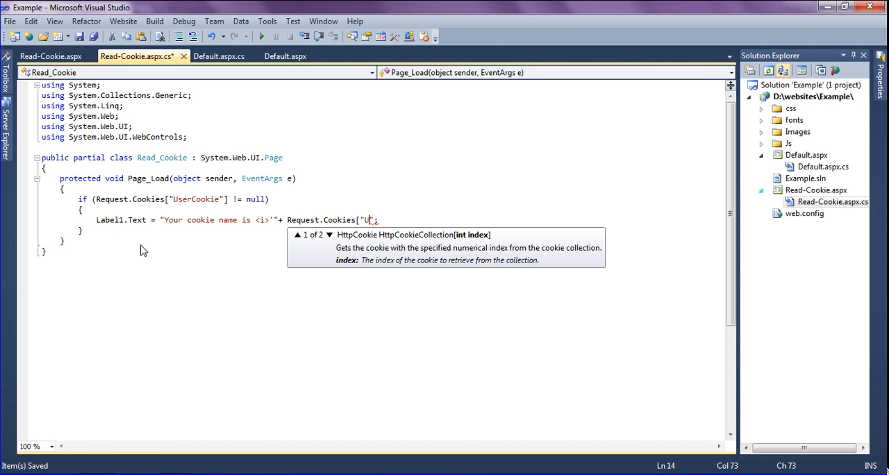
pyautogui.write('serCooke')
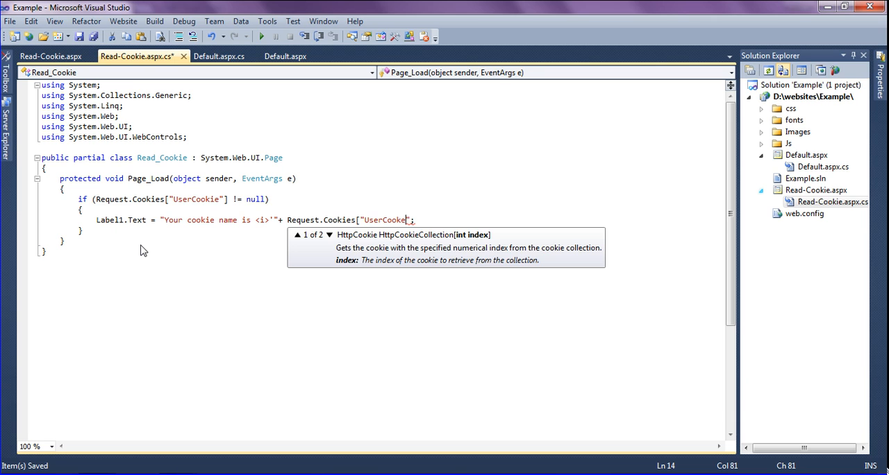
pyautogui.write('"')
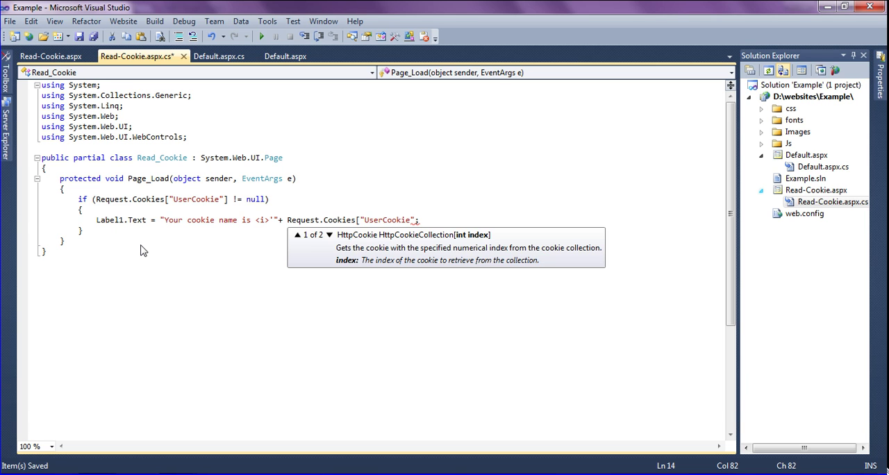
pyautogui.write('][')
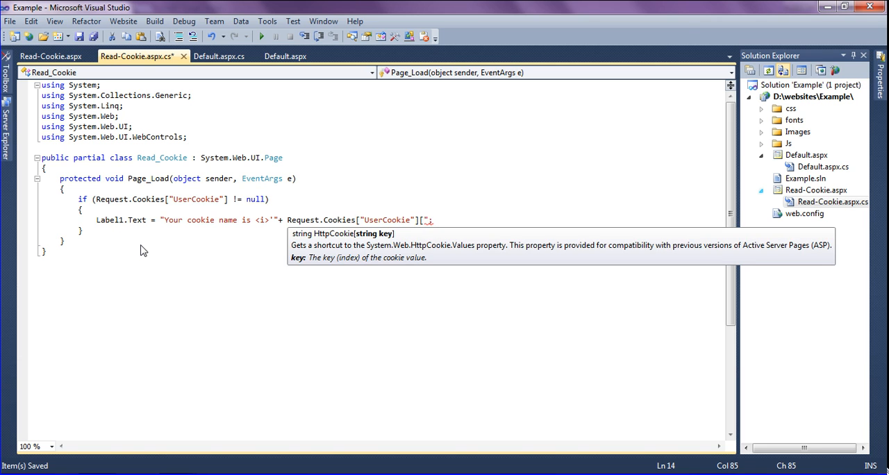
# - Finish the message with the cookie Name, closing </i> and 'has created', then save
pyautogui.write('Name')
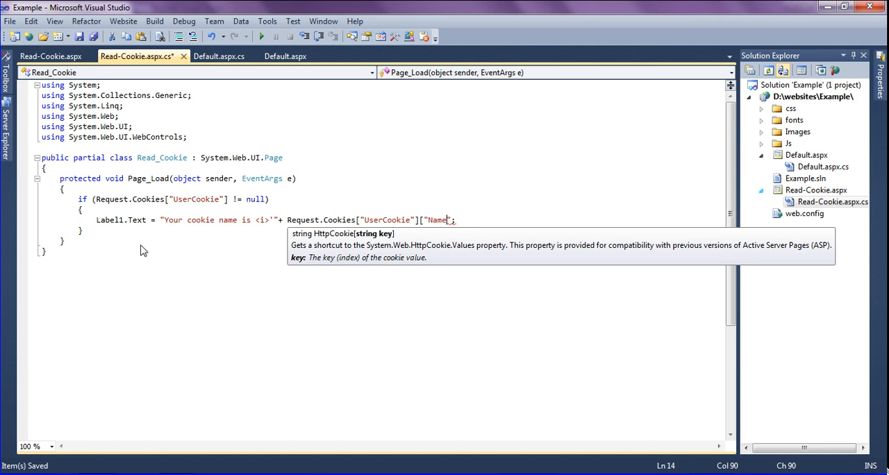
pyautogui.write('];')
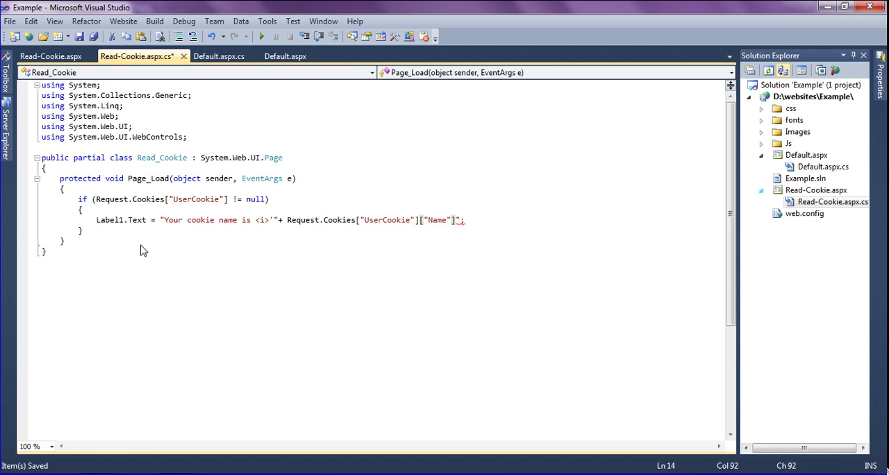
pyautogui.write('.ToString')
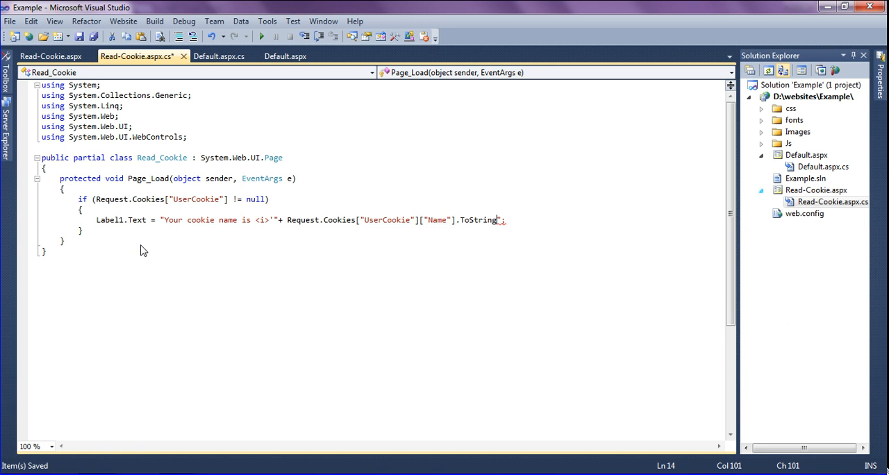
pyautogui.write('()')
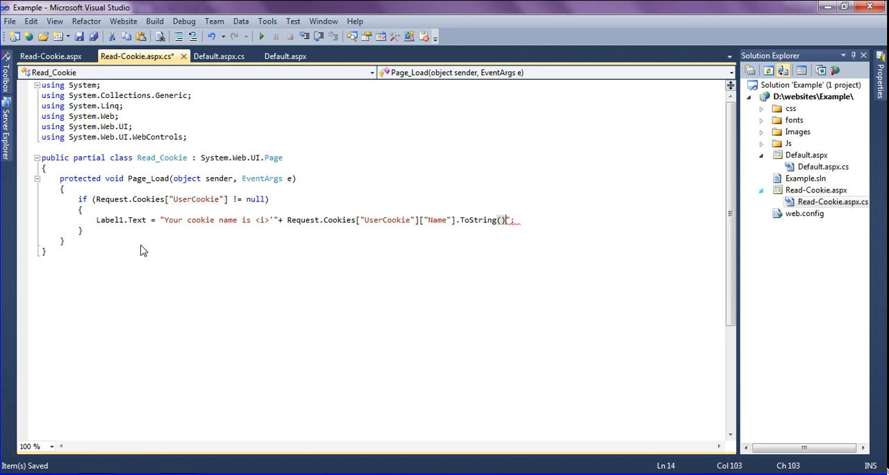
pyautogui.write('+')
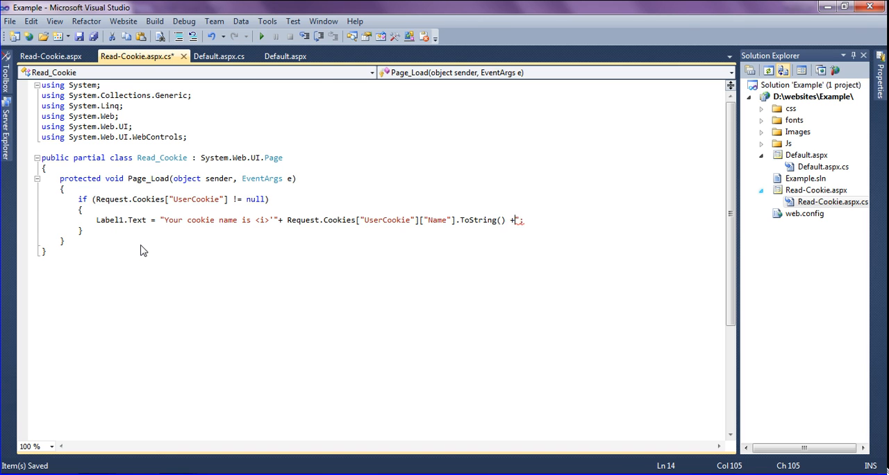
pyautogui.write('"')
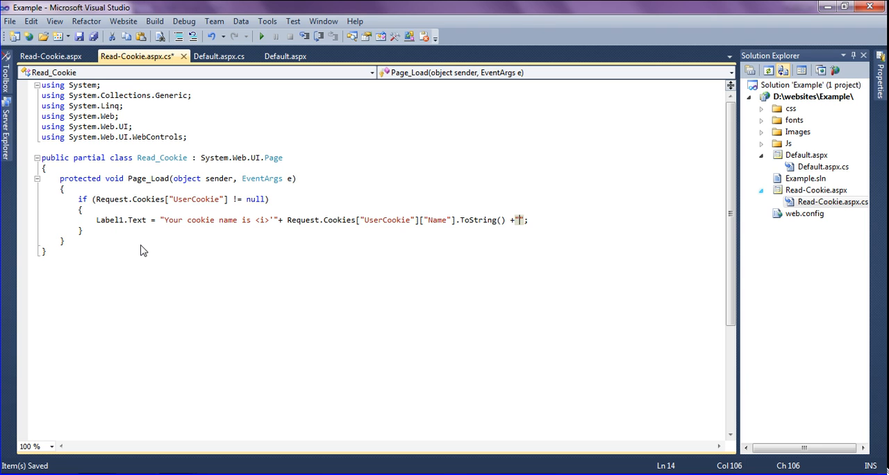
pyautogui.write('</i>')
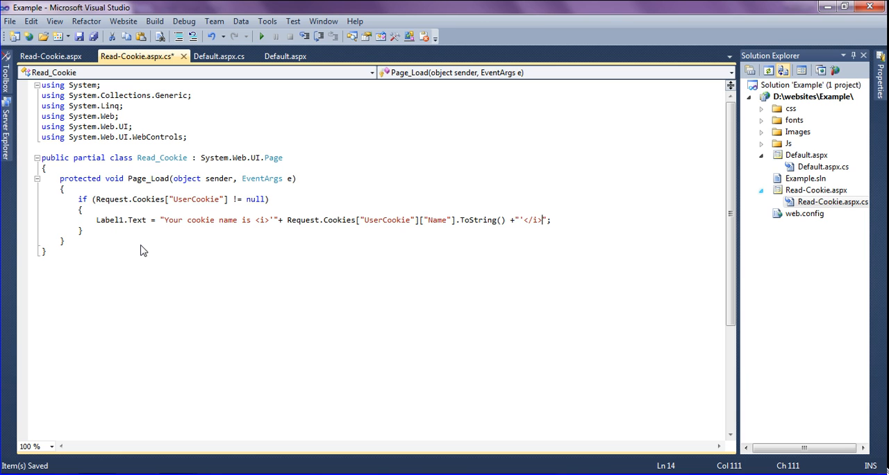
pyautogui.write('has')
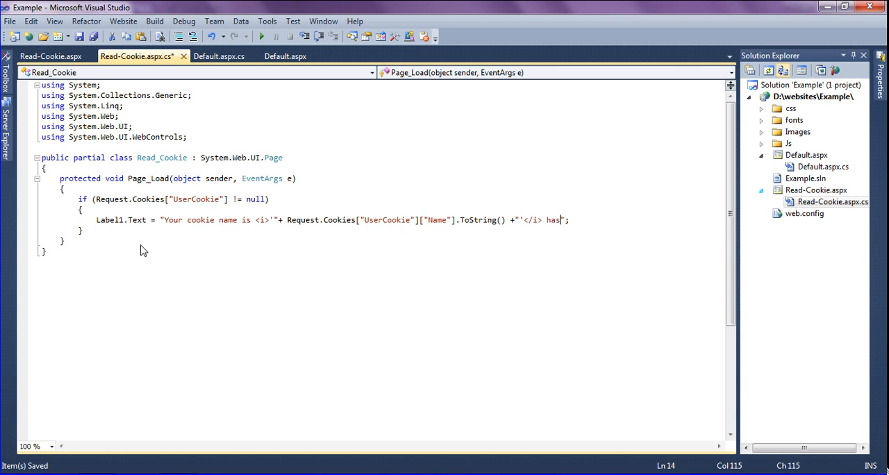
pyautogui.write('creader')
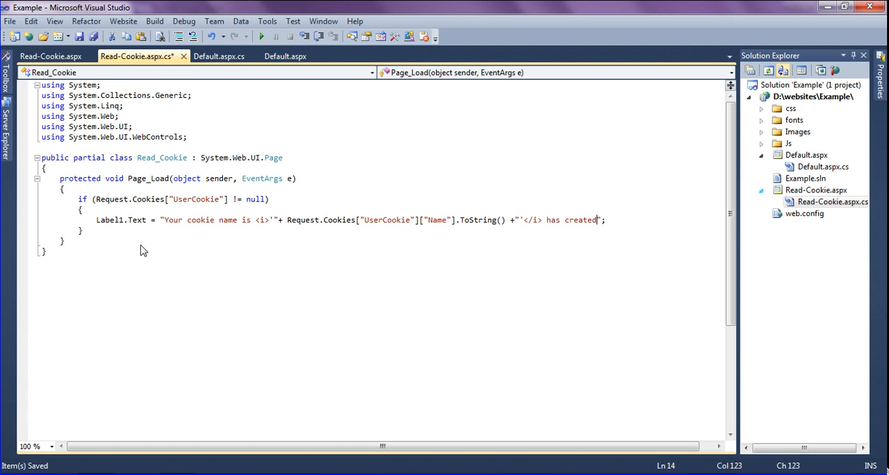
pyautogui.press('ctrl+s')
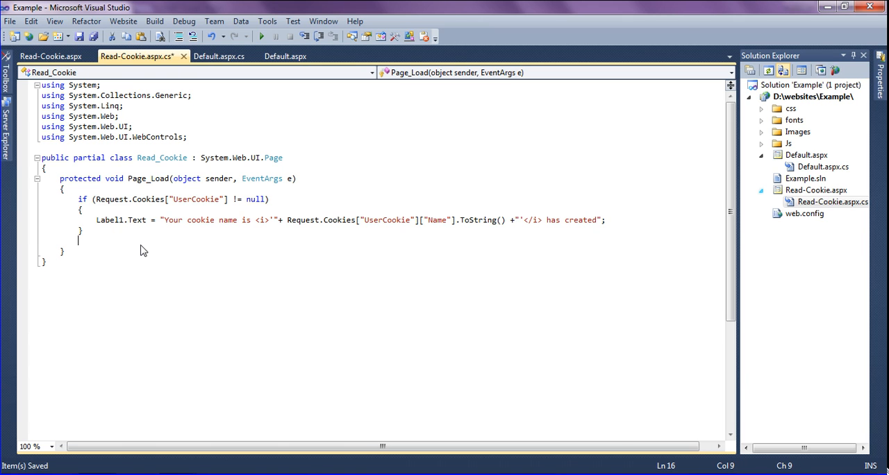
# - Add an else block setting Label1.Text = "Cookies is not Found!"
pyautogui.write('else')
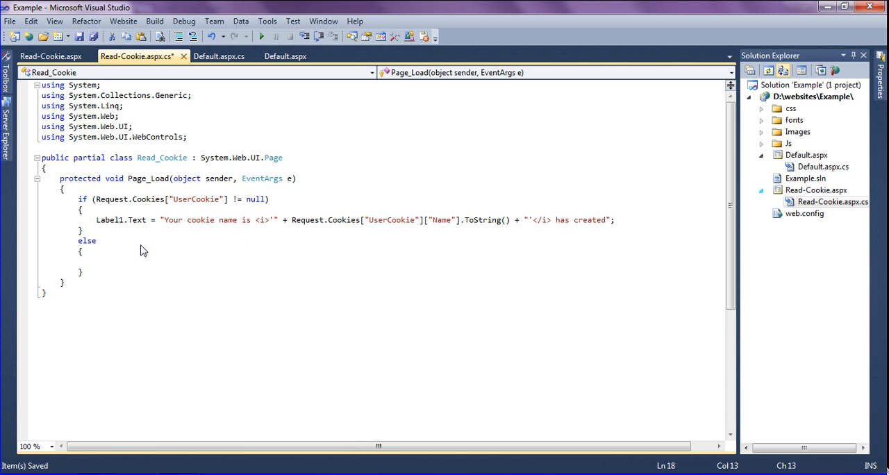
pyautogui.write('l')
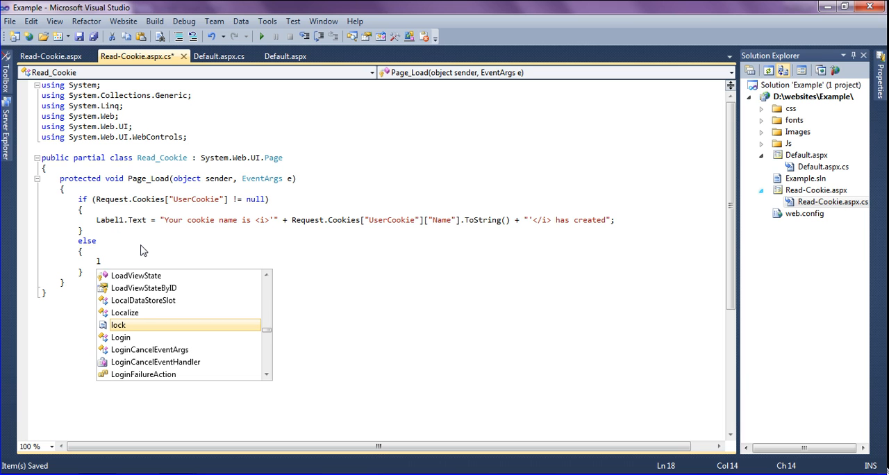
pyautogui.write('a')
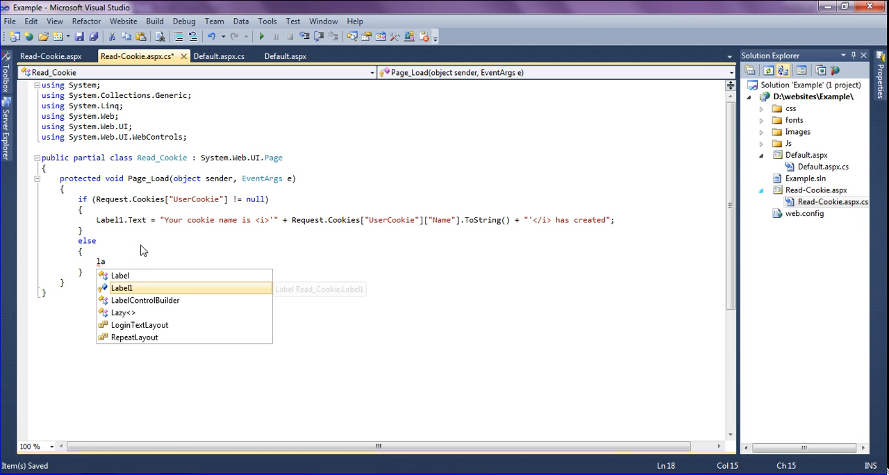
pyautogui.write('Label1.te')
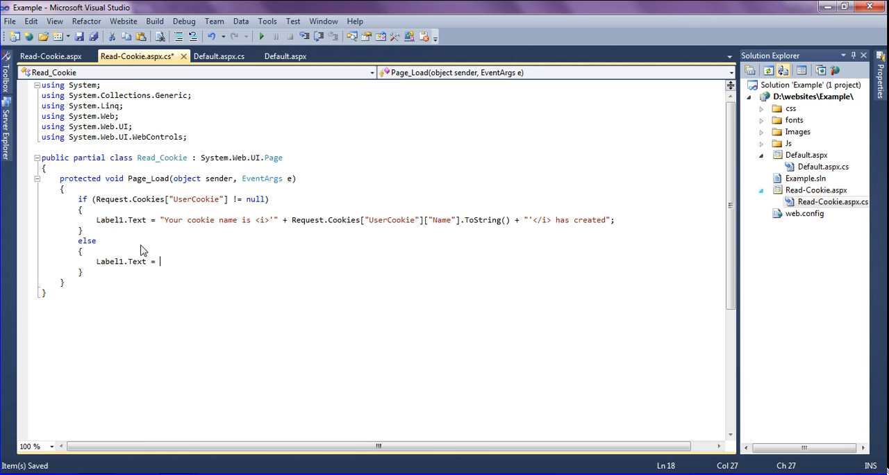
pyautogui.write('"";')
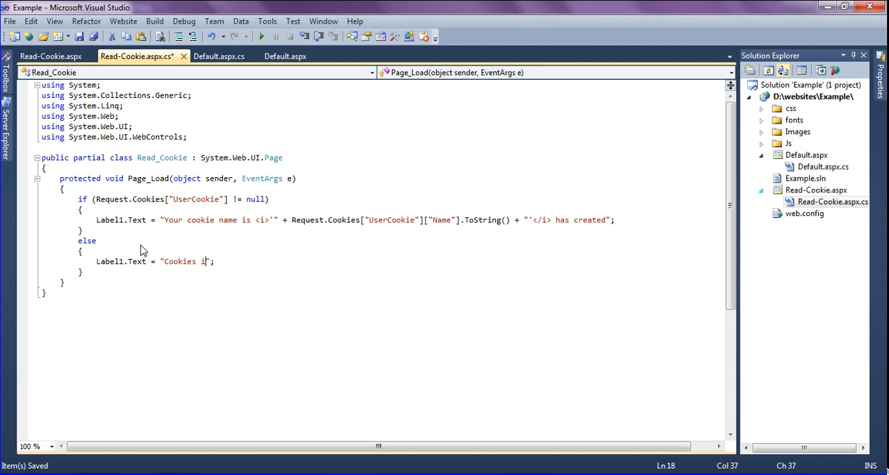
pyautogui.write('s not F')
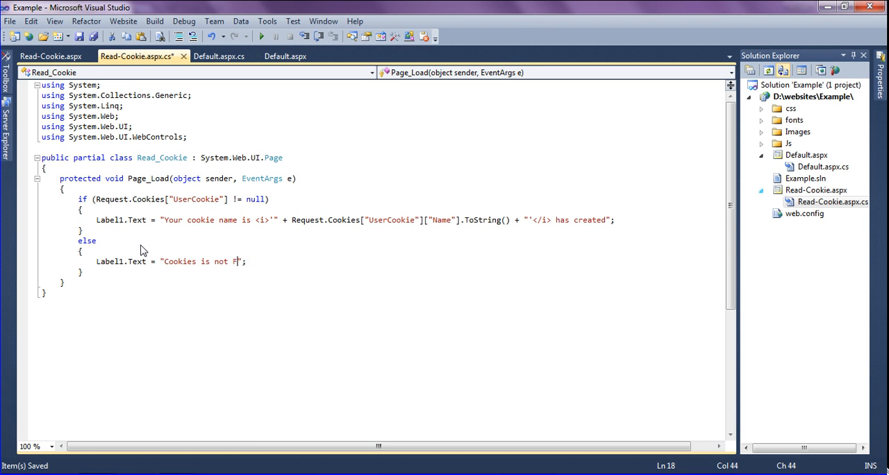
pyautogui.write('ound')
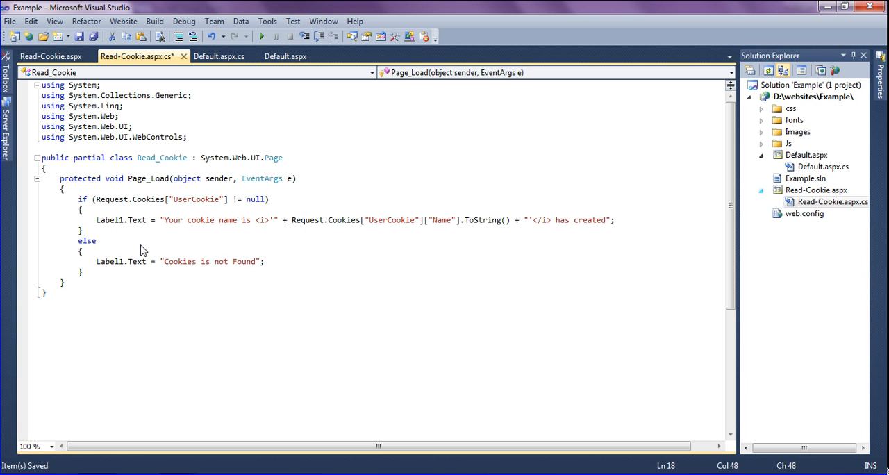
pyautogui.write('!')
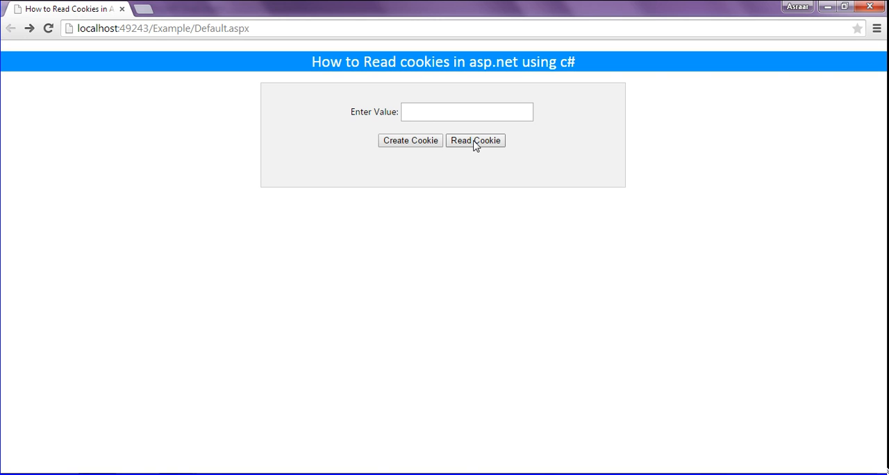
pyautogui.click(475, 141)
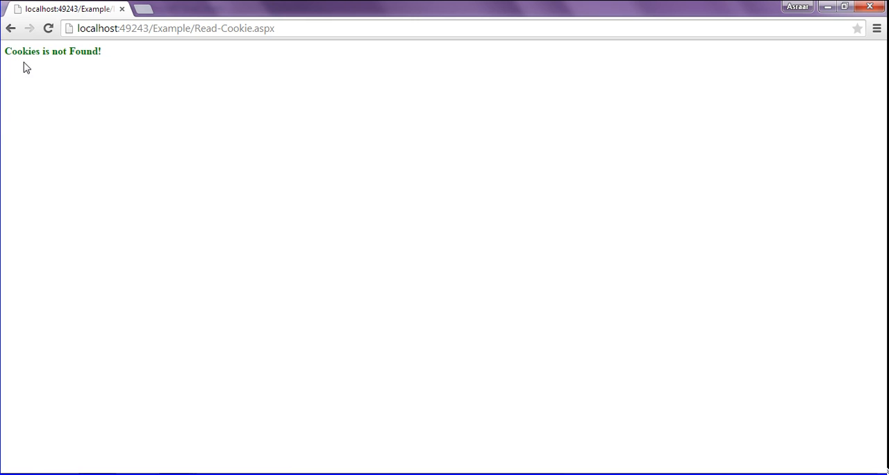
pyautogui.moveTo(12, 31)
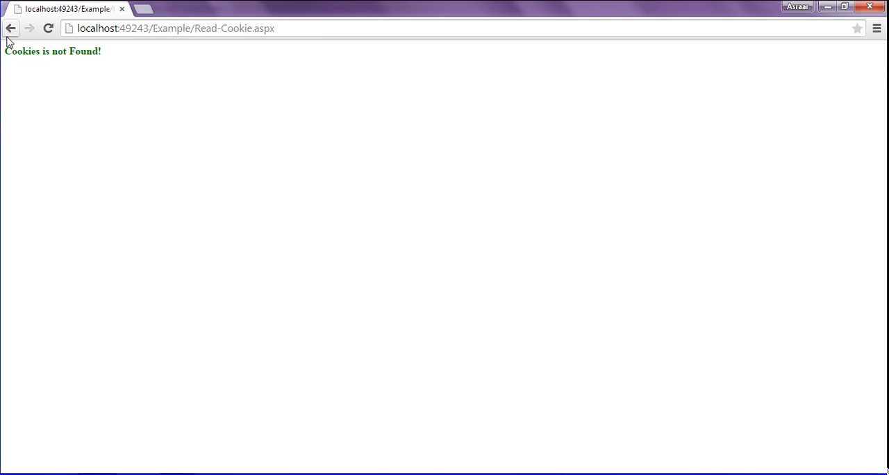
pyautogui.click(12, 30)
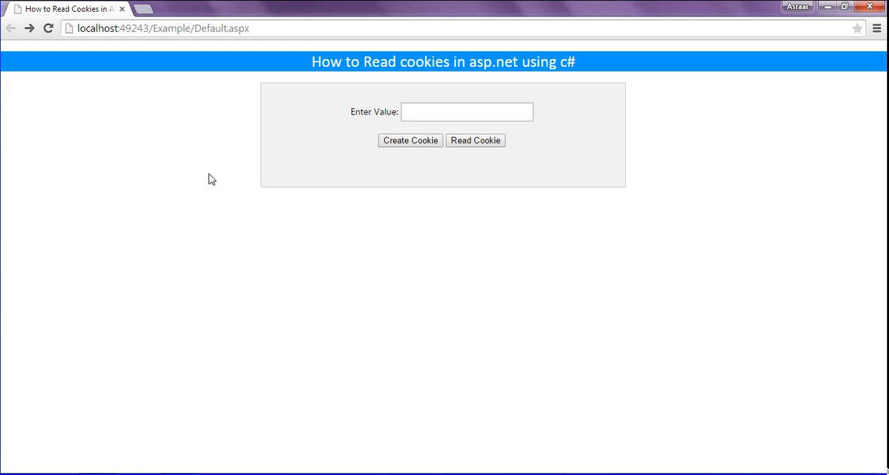
pyautogui.moveTo(434, 124)
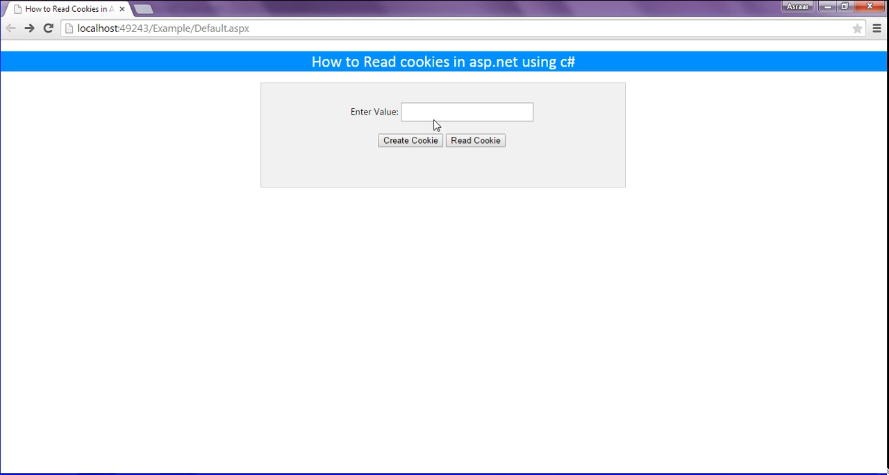
# - Create a cookie with value 'Asraar' and open the Read Cookie page showing it
pyautogui.click(466, 112)
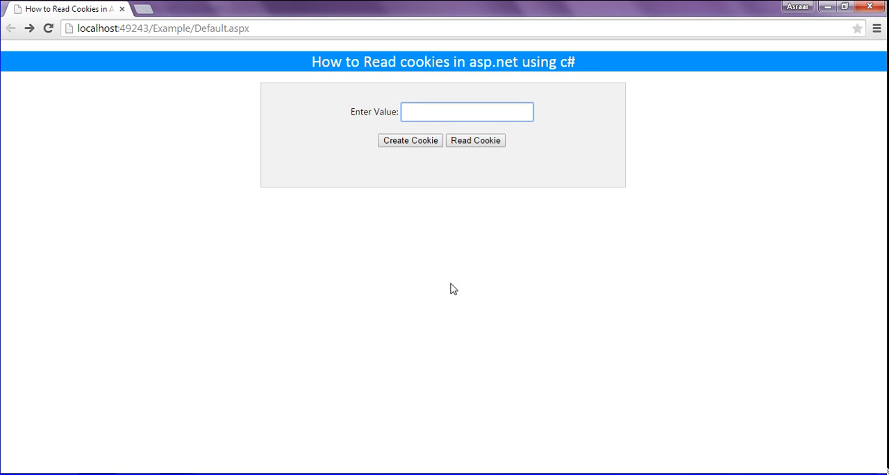
pyautogui.write('Asraa')
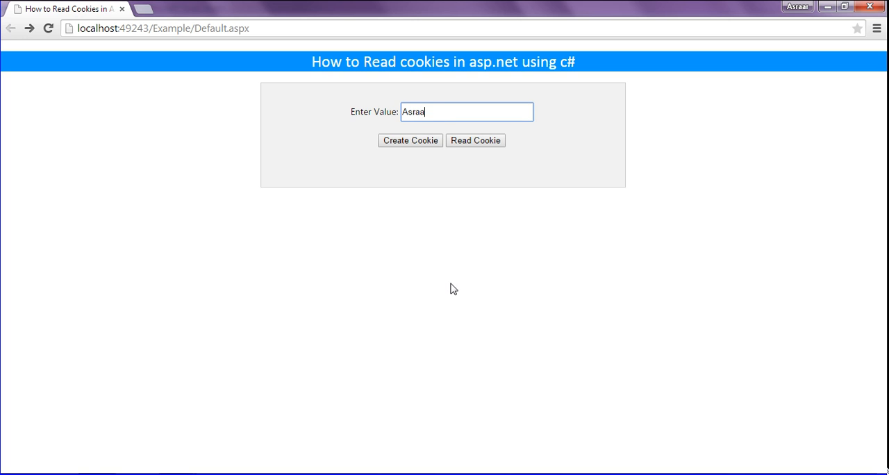
pyautogui.write('r')
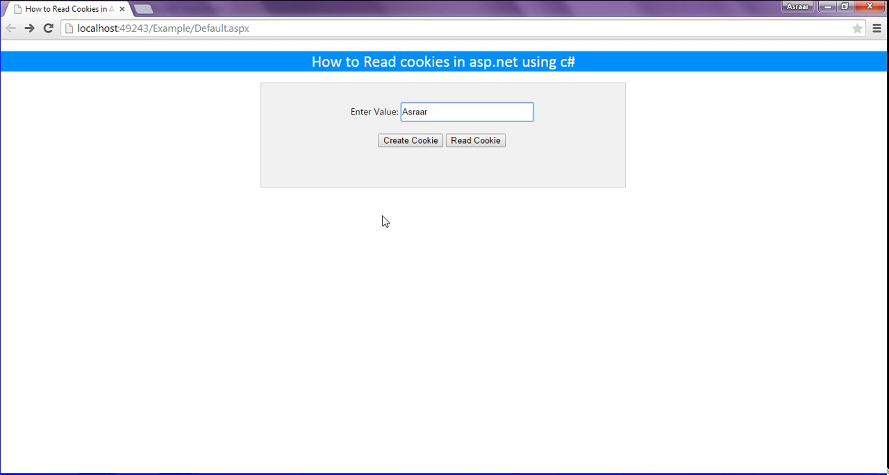
pyautogui.click(410, 140)
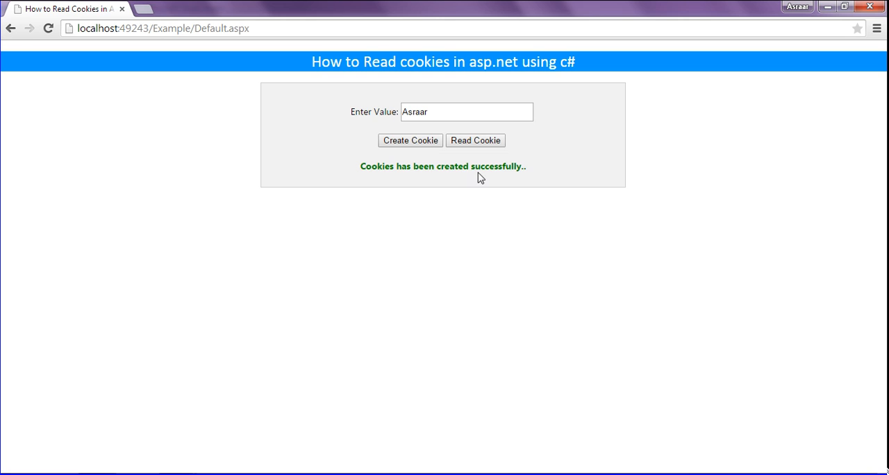
pyautogui.moveTo(467, 204)
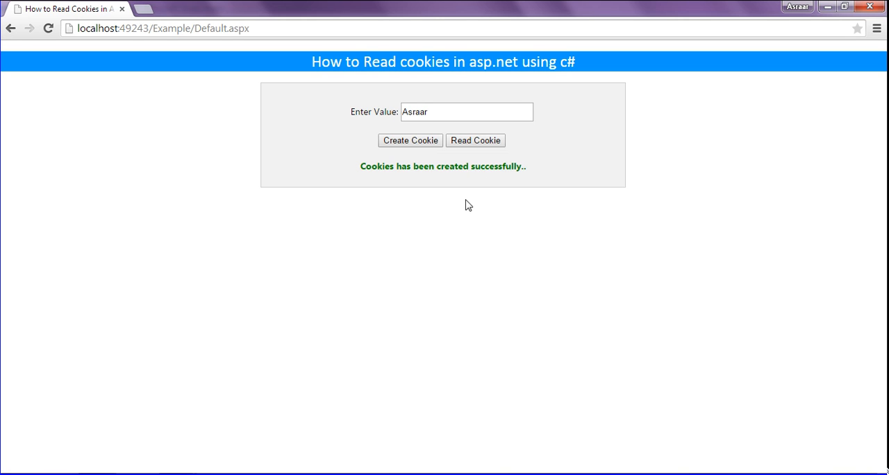
pyautogui.click(475, 140)
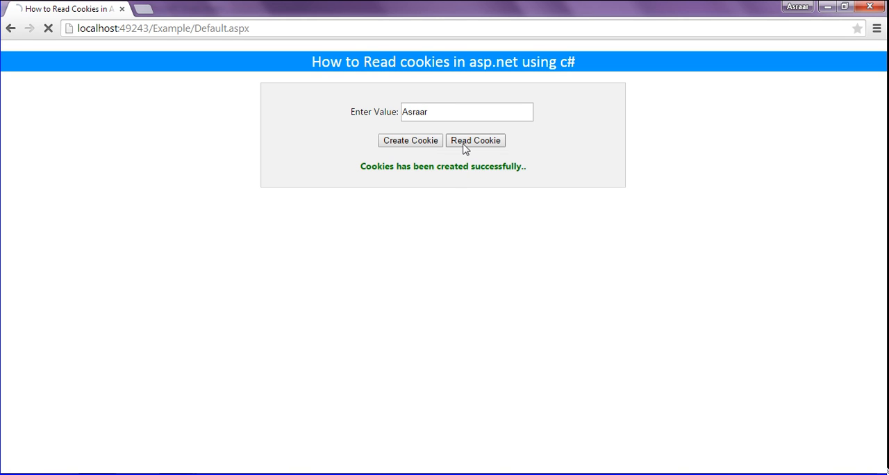
pyautogui.click(475, 140)
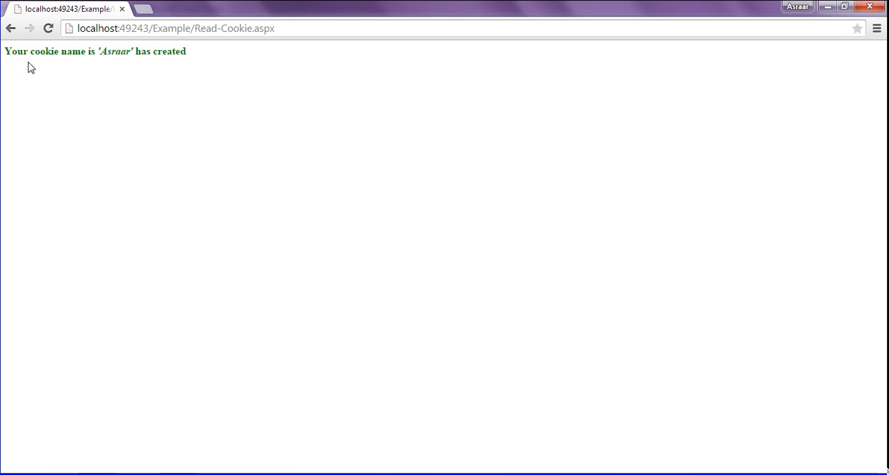
pyautogui.moveTo(27, 61)
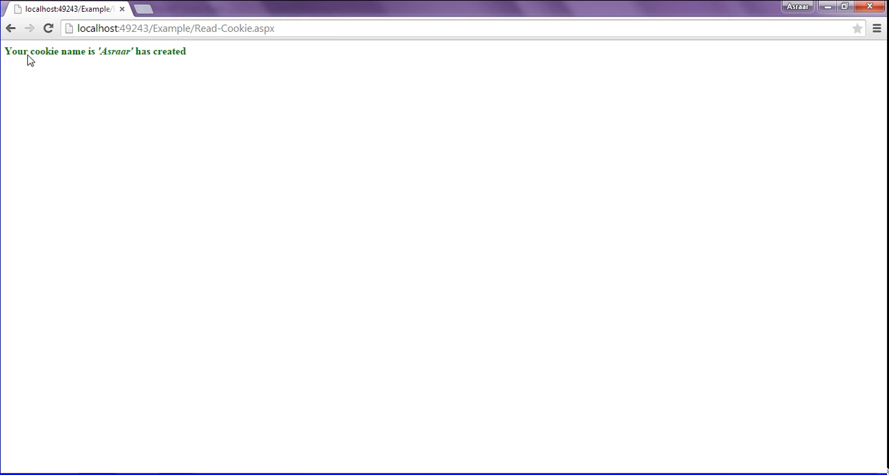
pyautogui.moveTo(104, 59)
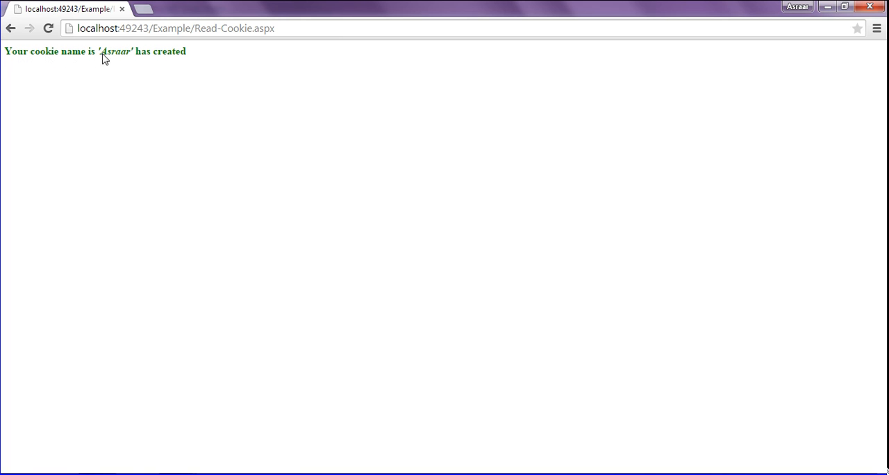
pyautogui.moveTo(80, 168)
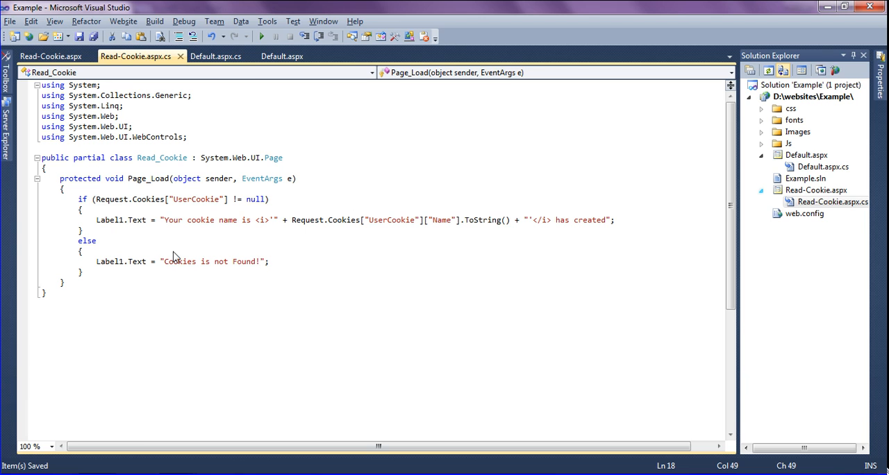
pyautogui.moveTo(176, 249)
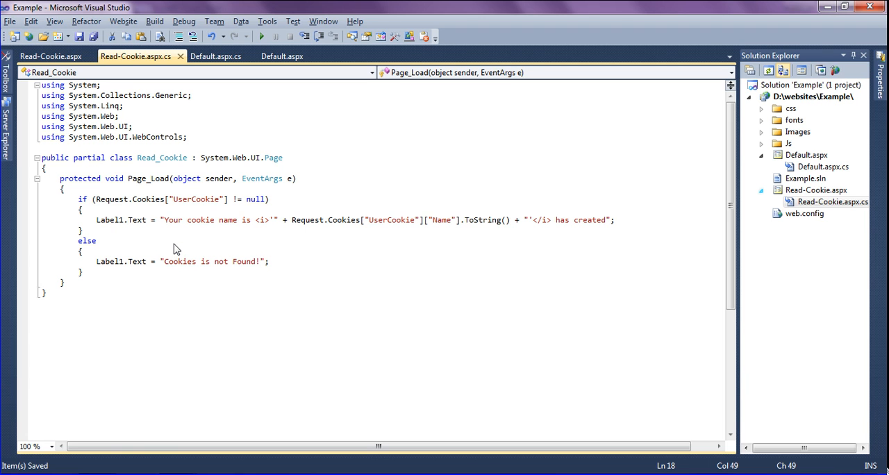
pyautogui.moveTo(172, 255)
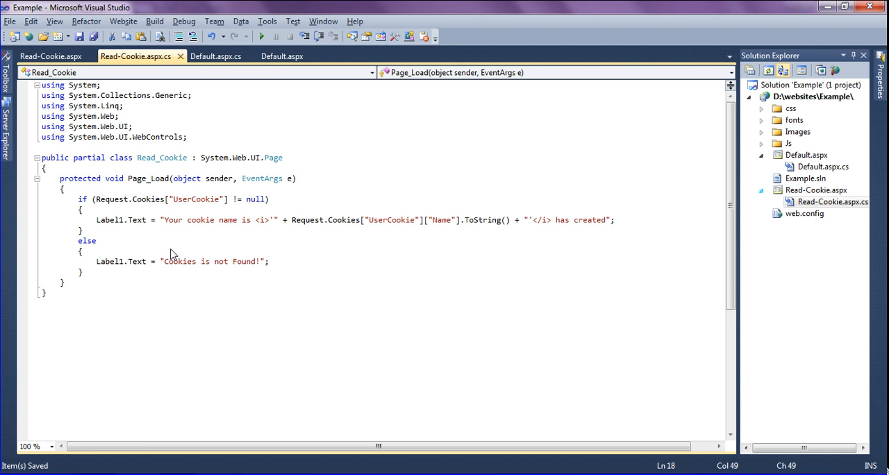
pyautogui.moveTo(191, 261)
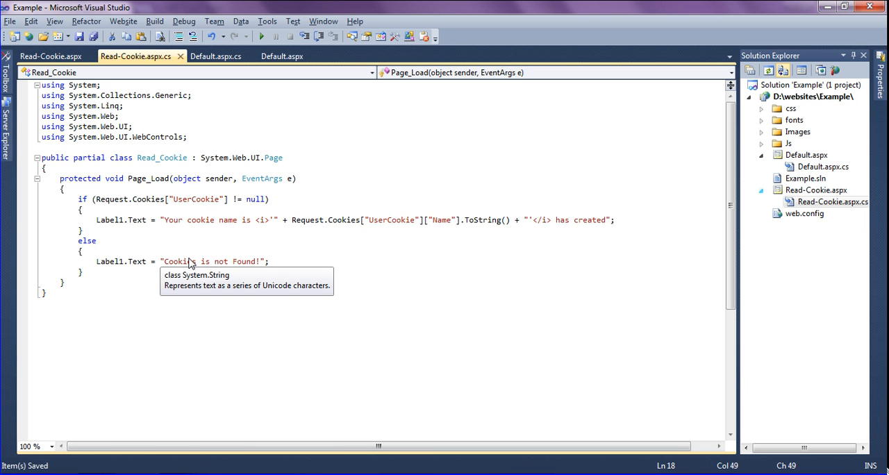